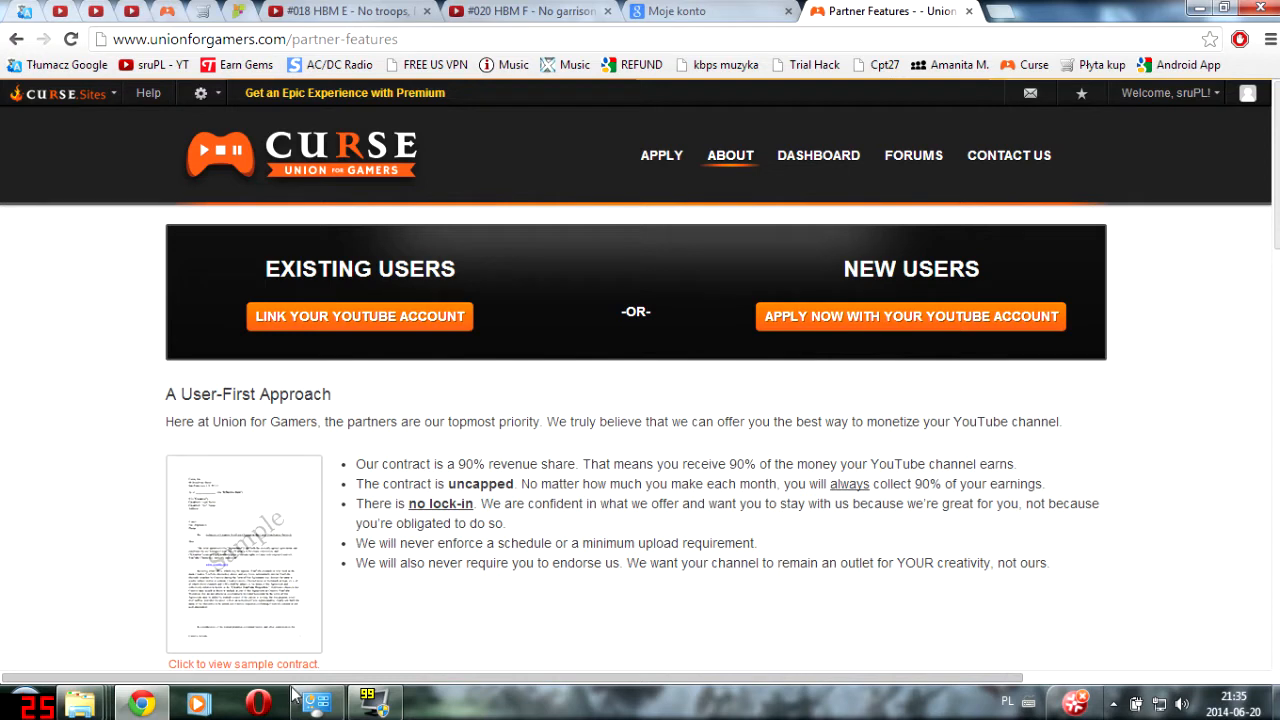
mouse_move(897, 634)
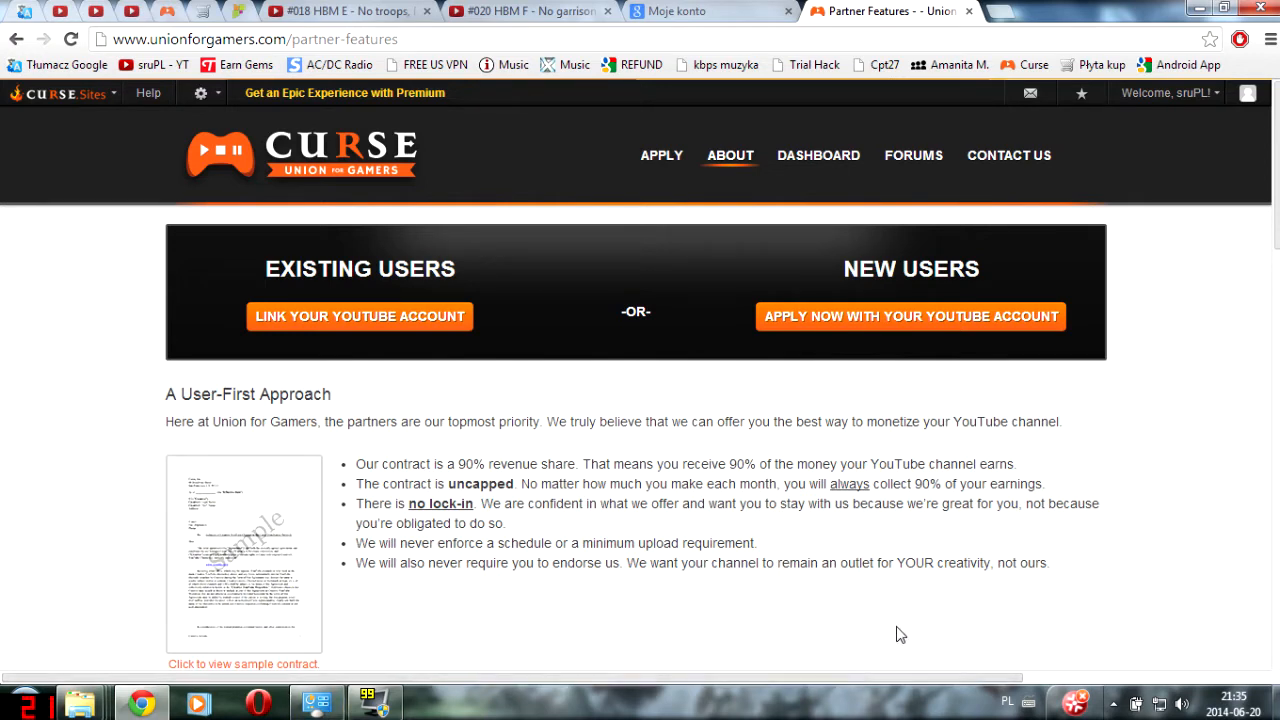
mouse_move(845, 645)
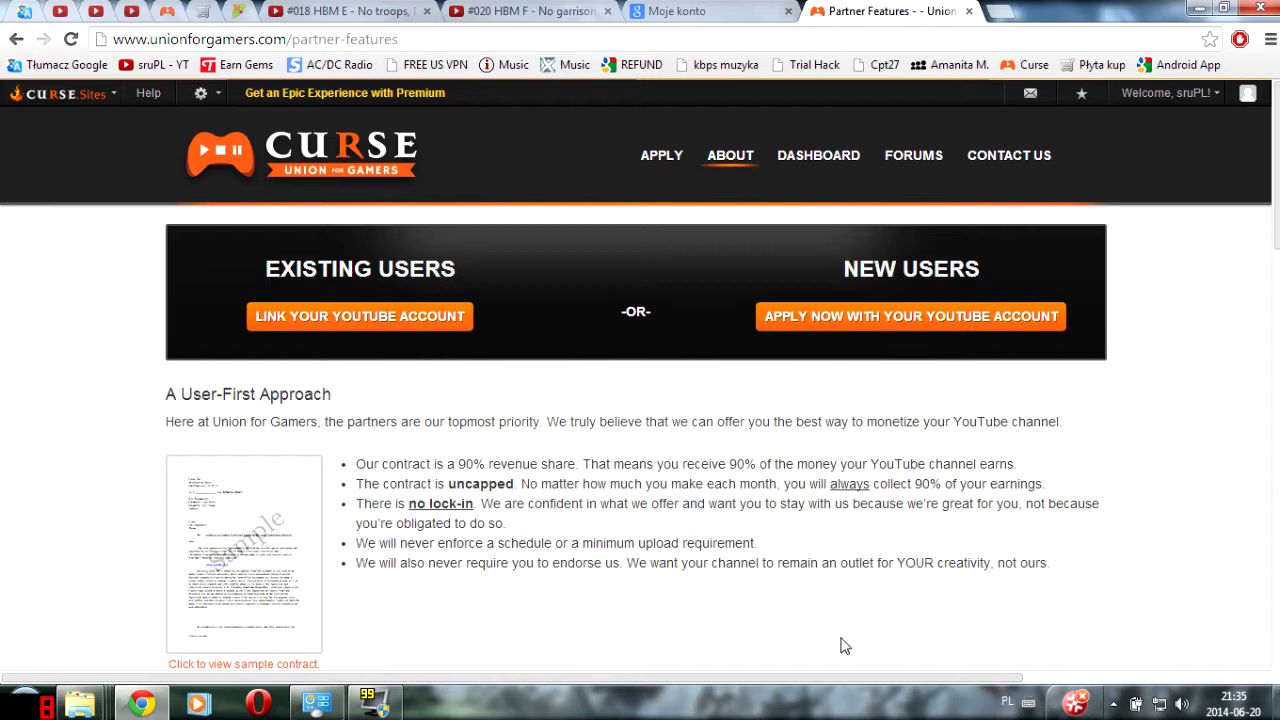
mouse_move(785, 655)
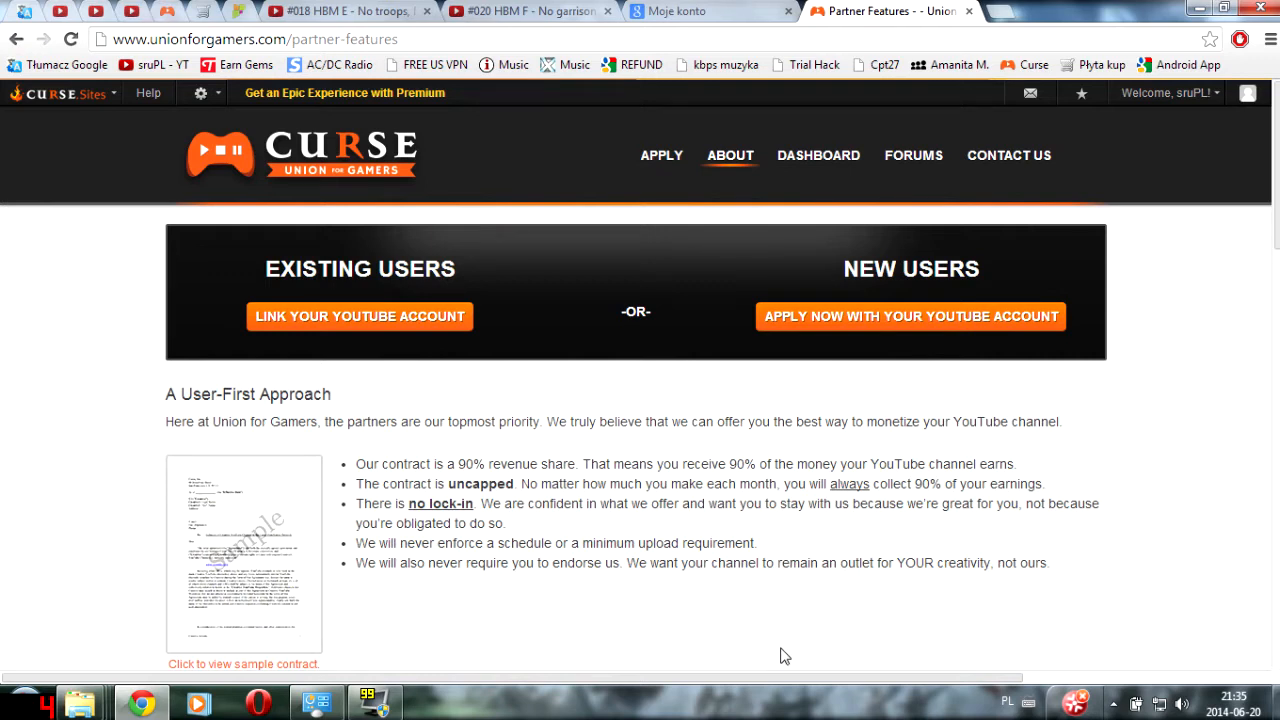
mouse_move(645, 520)
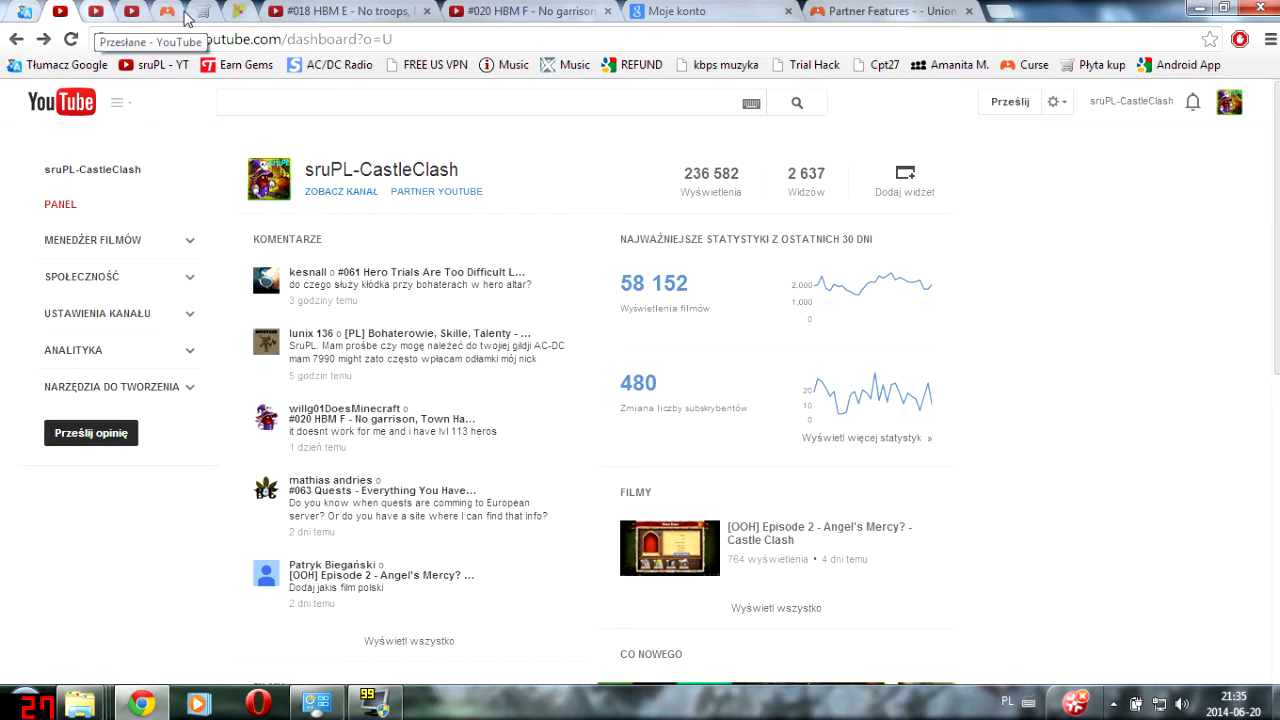
- Switch to the #018 HBM E video and scroll down to its comments
left_click(340, 11)
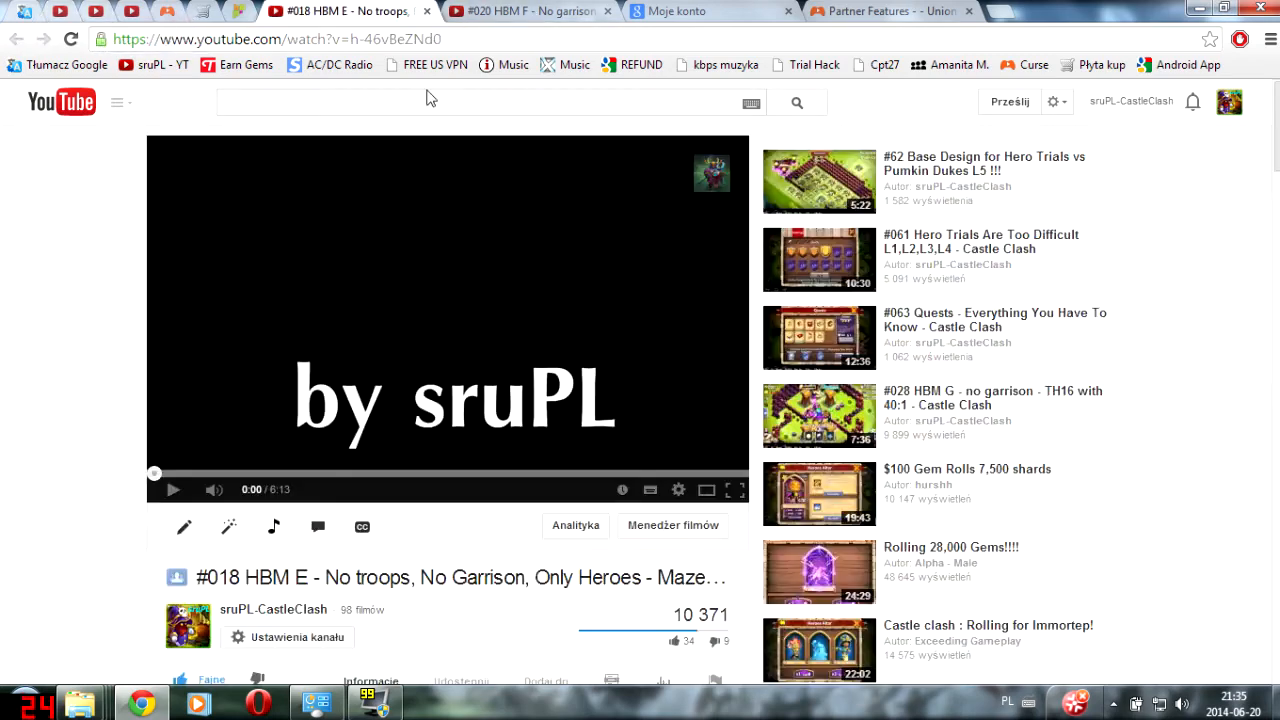
scroll("down", 3)
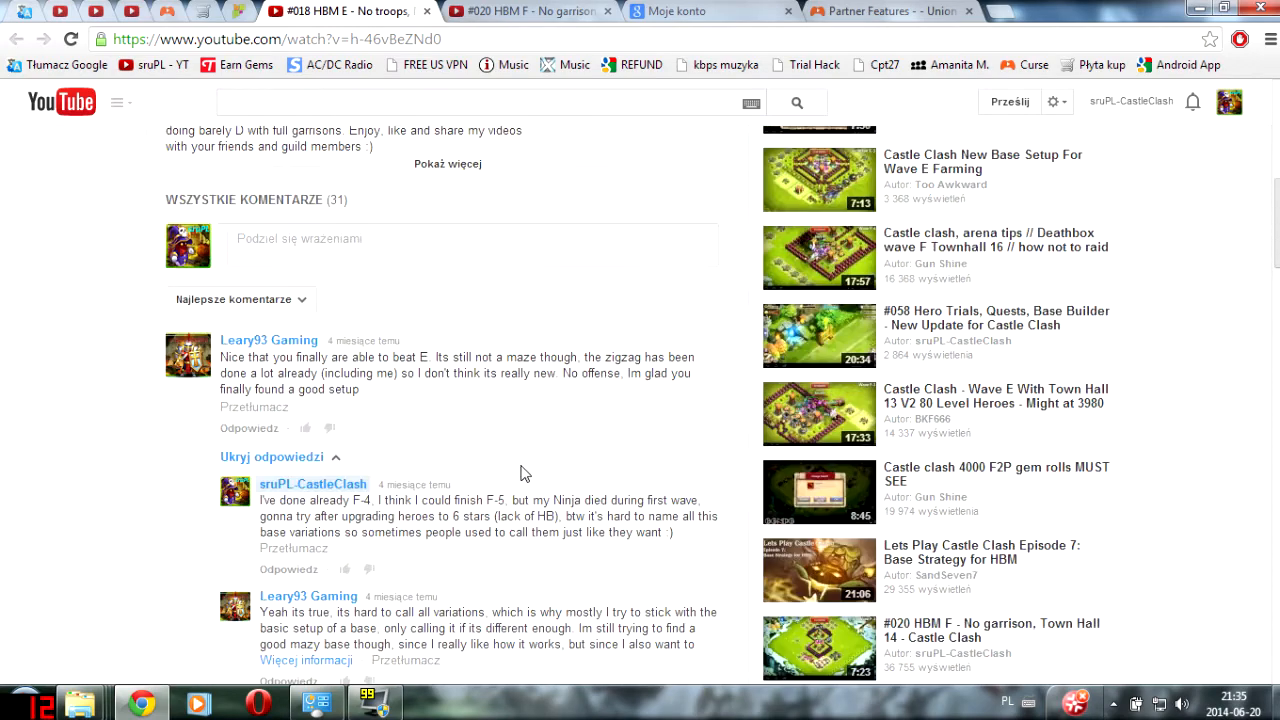
scroll("down", 3)
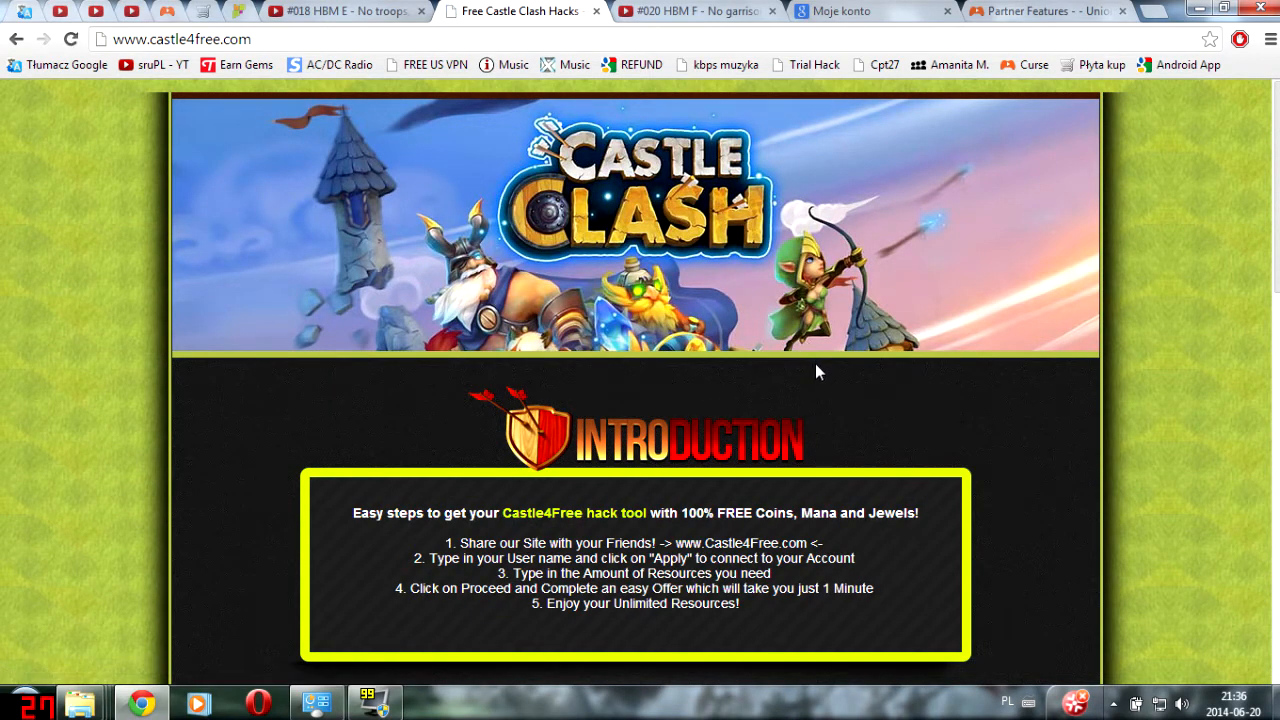
mouse_move(872, 444)
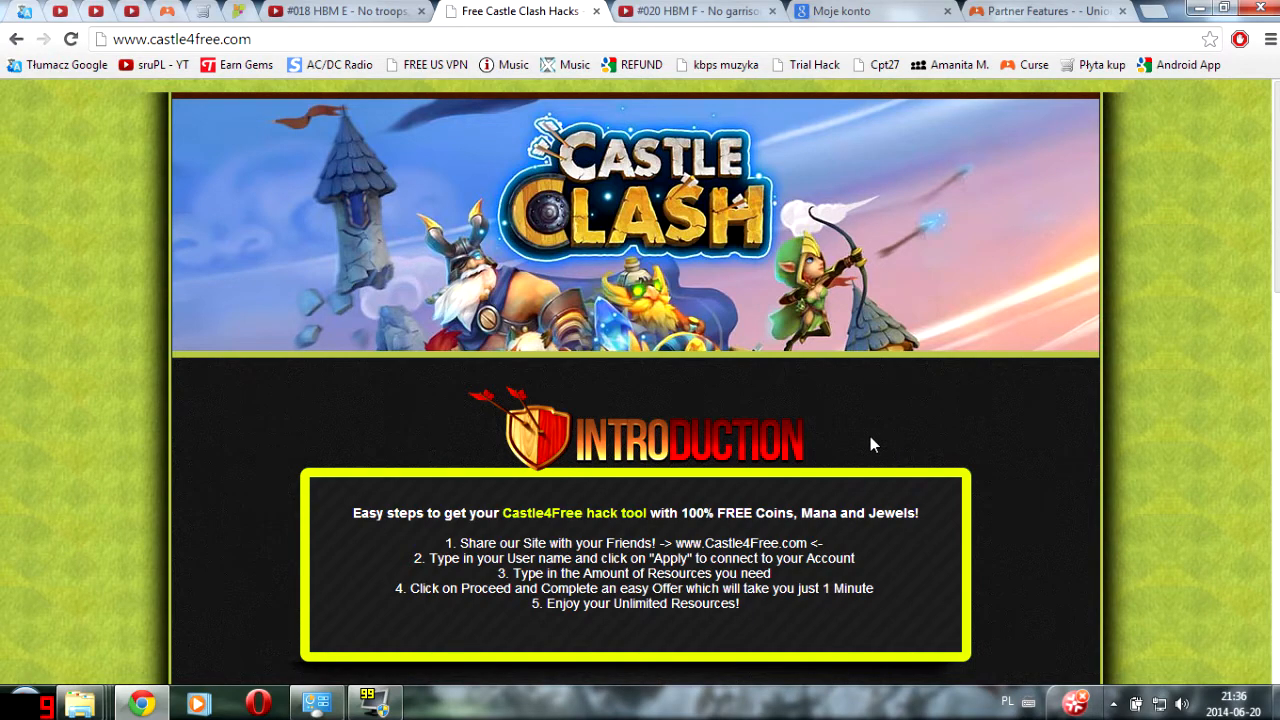
left_click(345, 11)
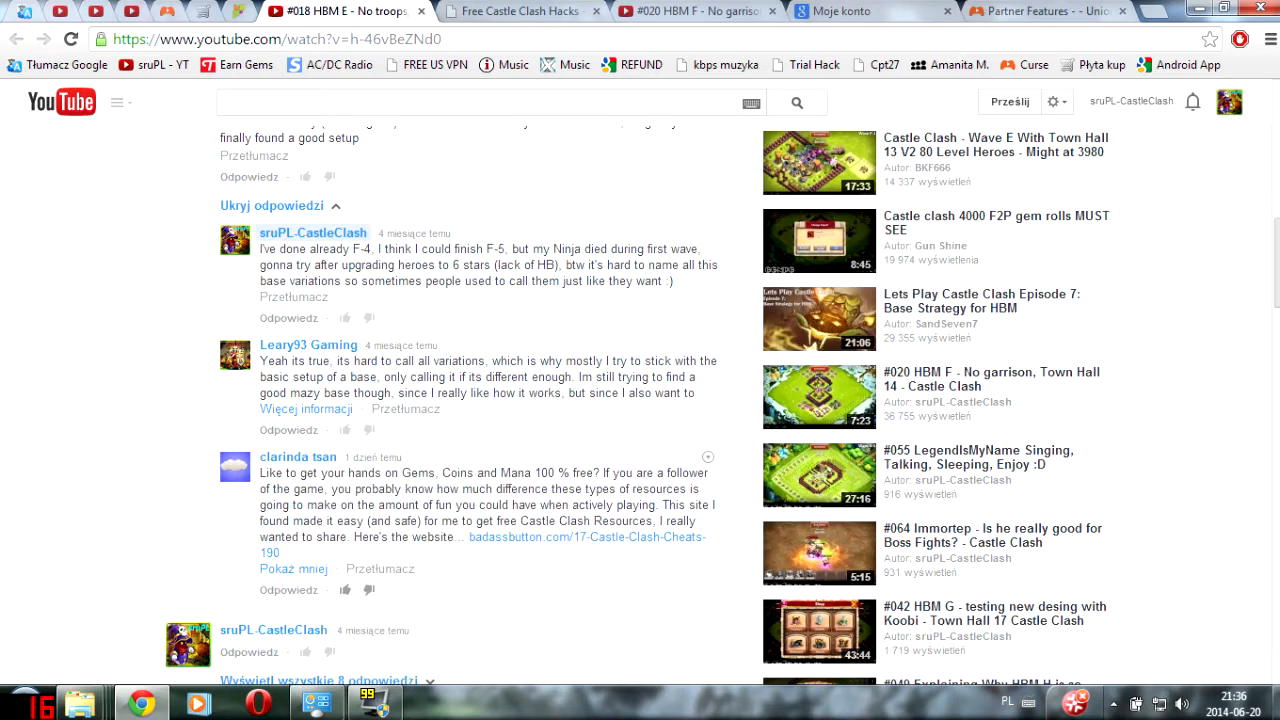
mouse_move(705, 497)
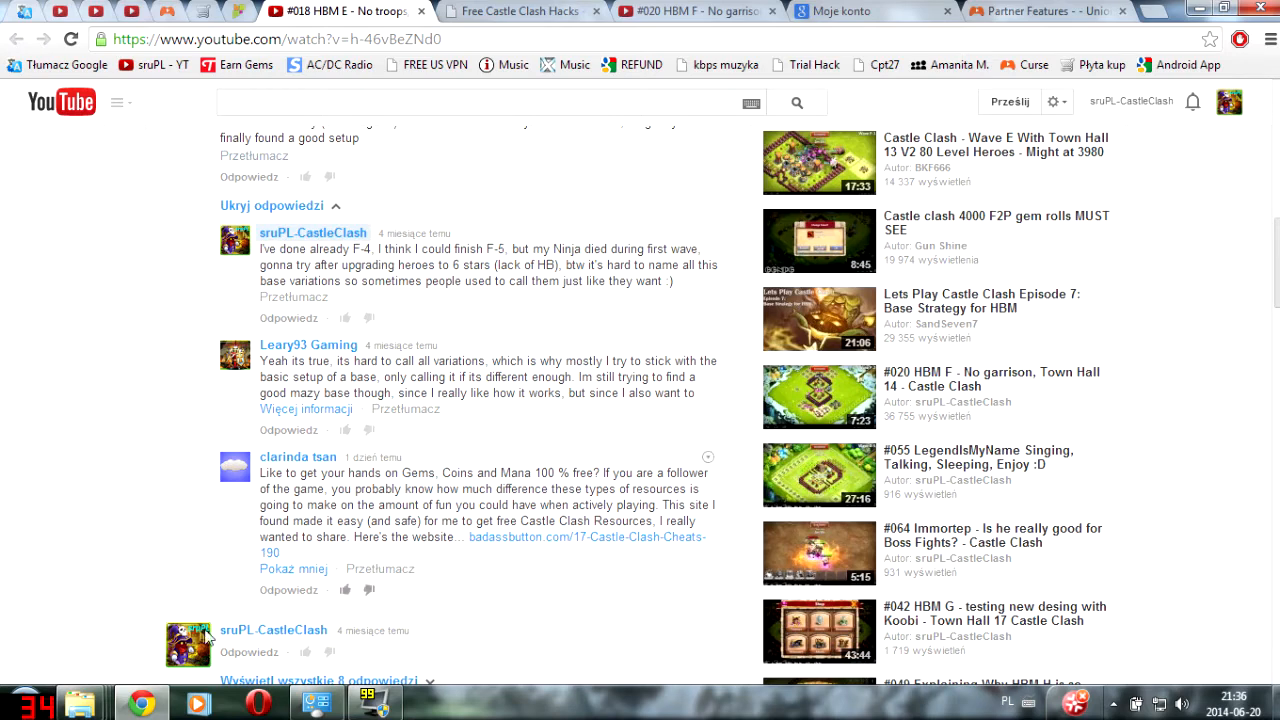
mouse_move(710, 466)
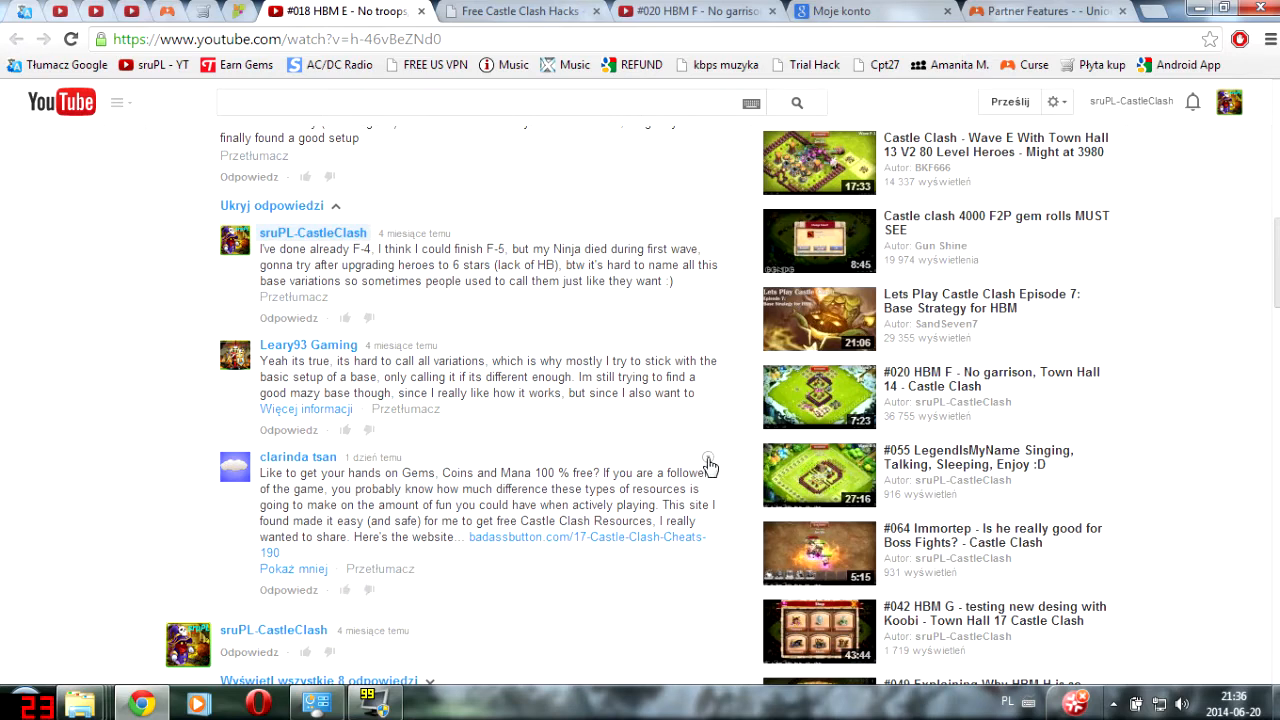
- Report the free gems, coins and mana comment as harassment via 'Zgłoś spam lub nadużycie'
left_click(708, 457)
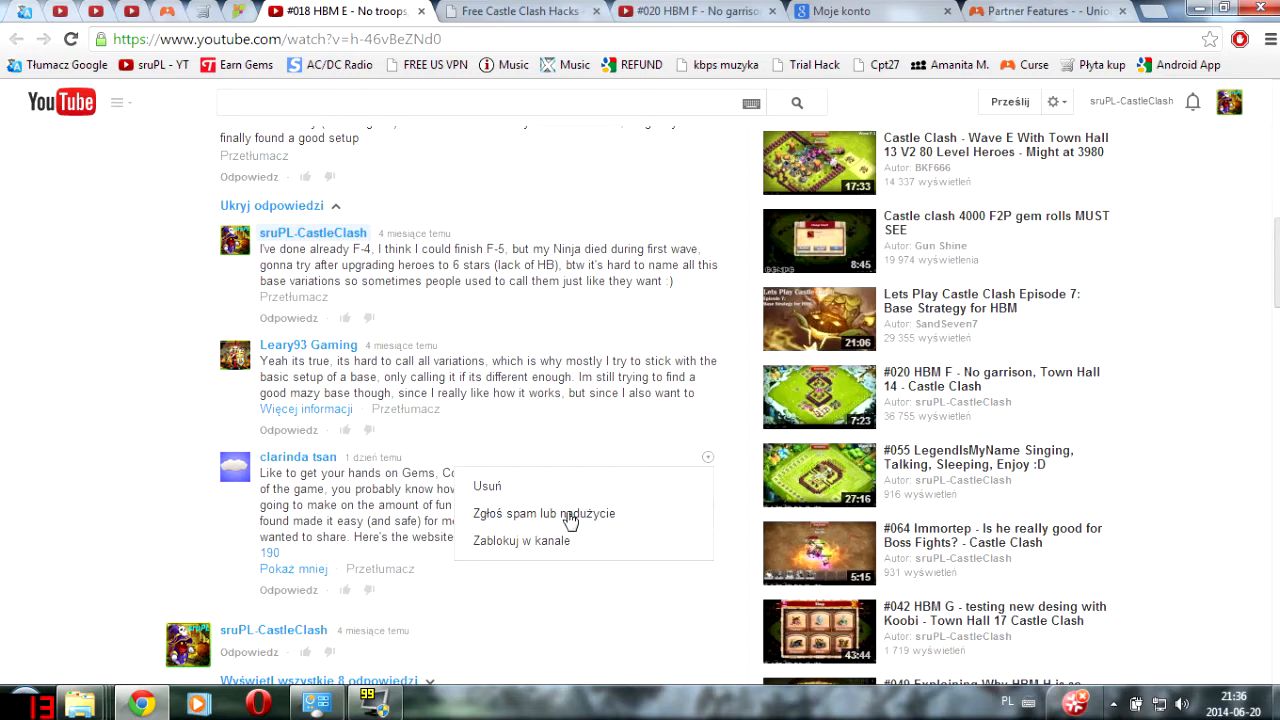
left_click(543, 513)
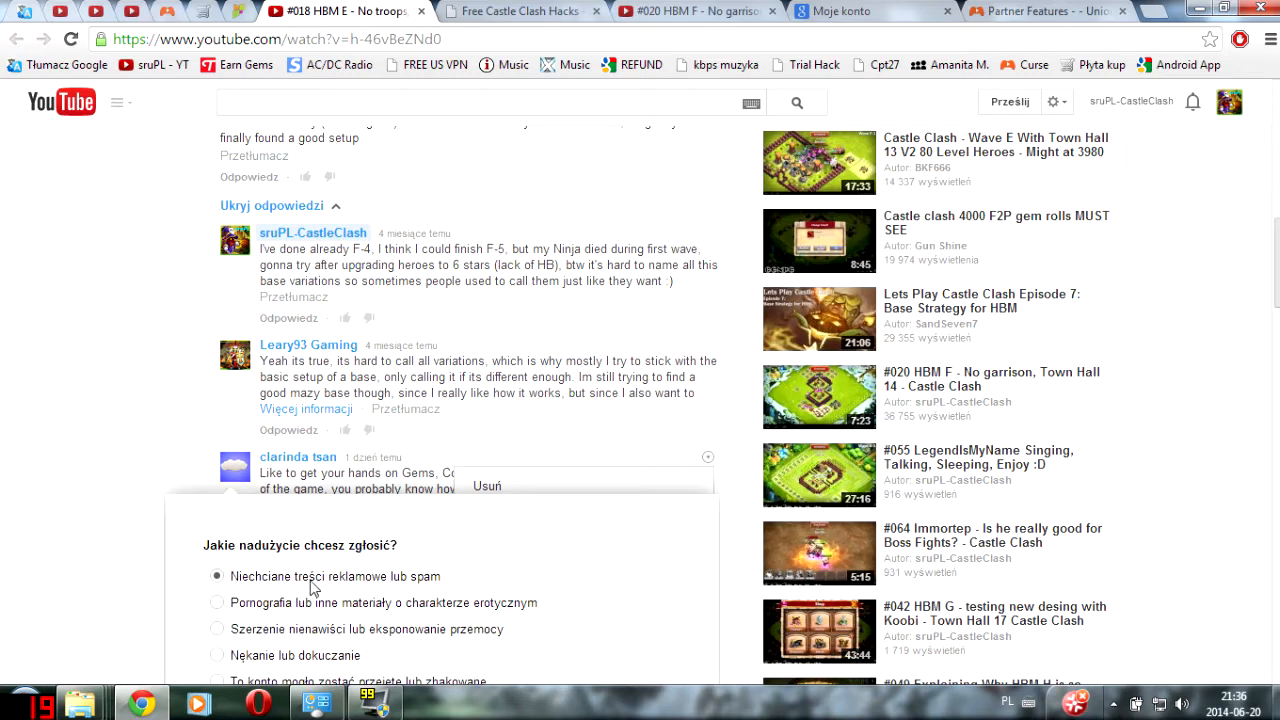
left_click(217, 530)
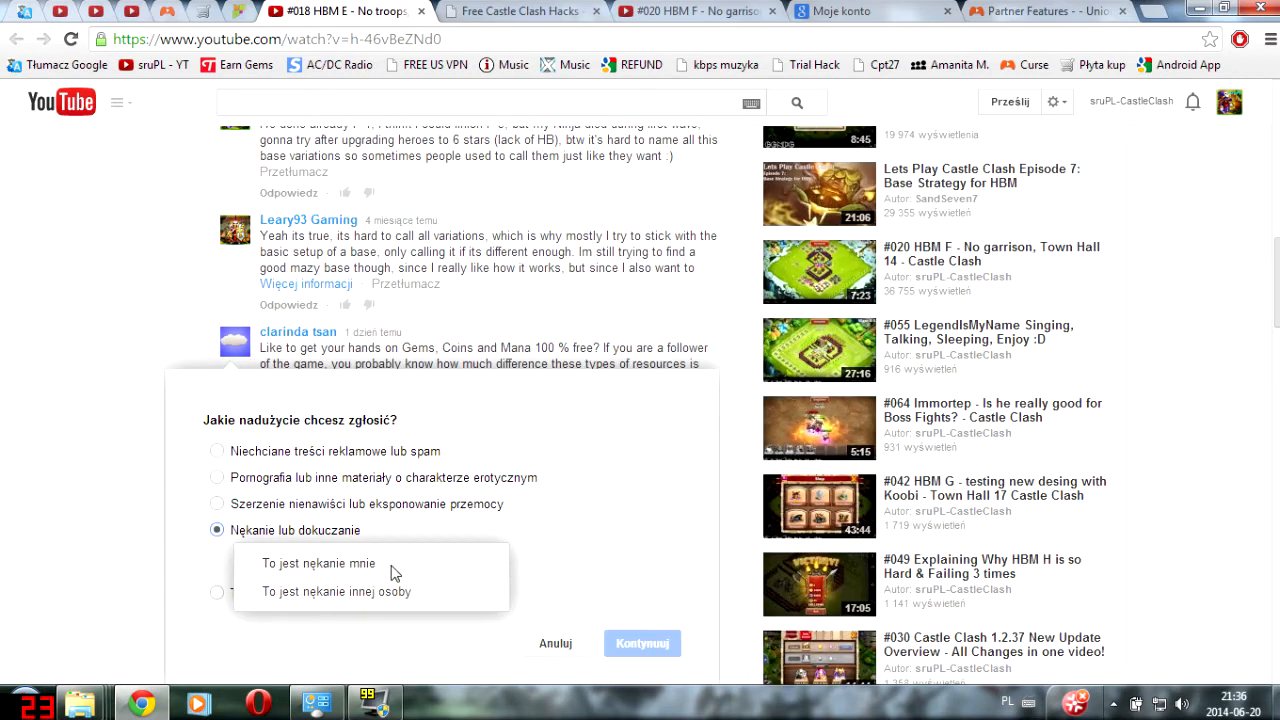
left_click(318, 563)
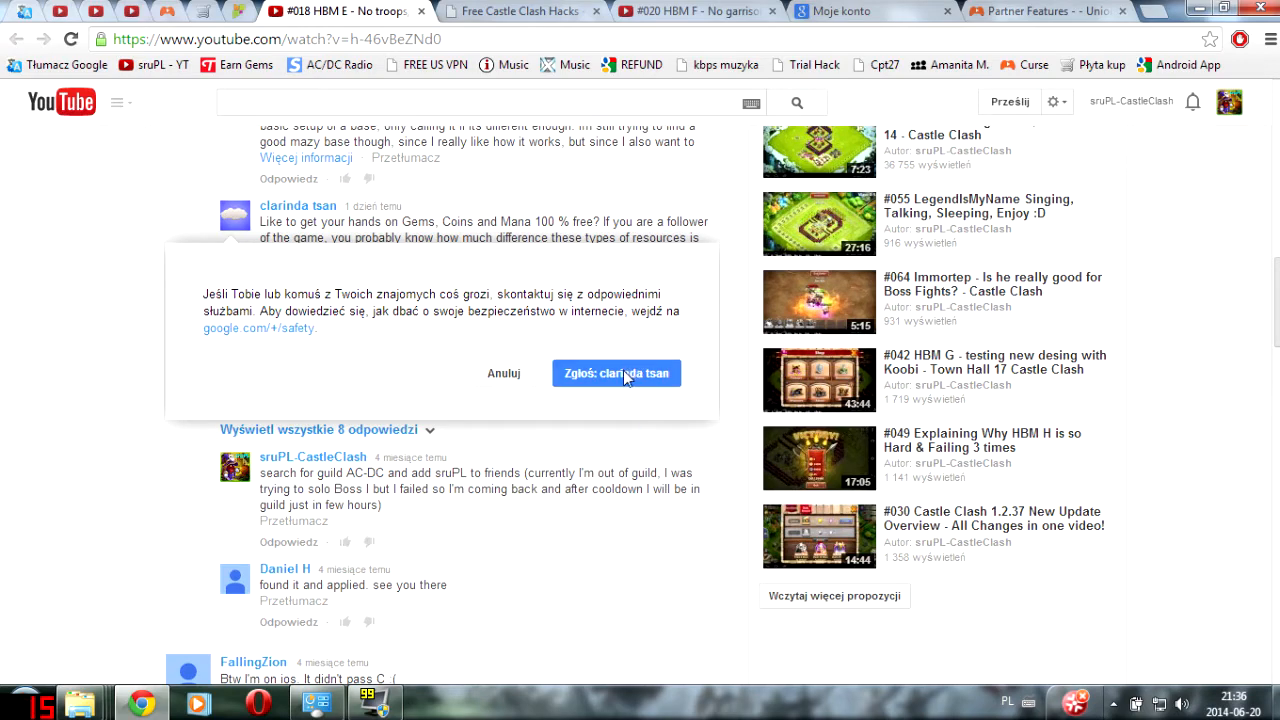
left_click(616, 373)
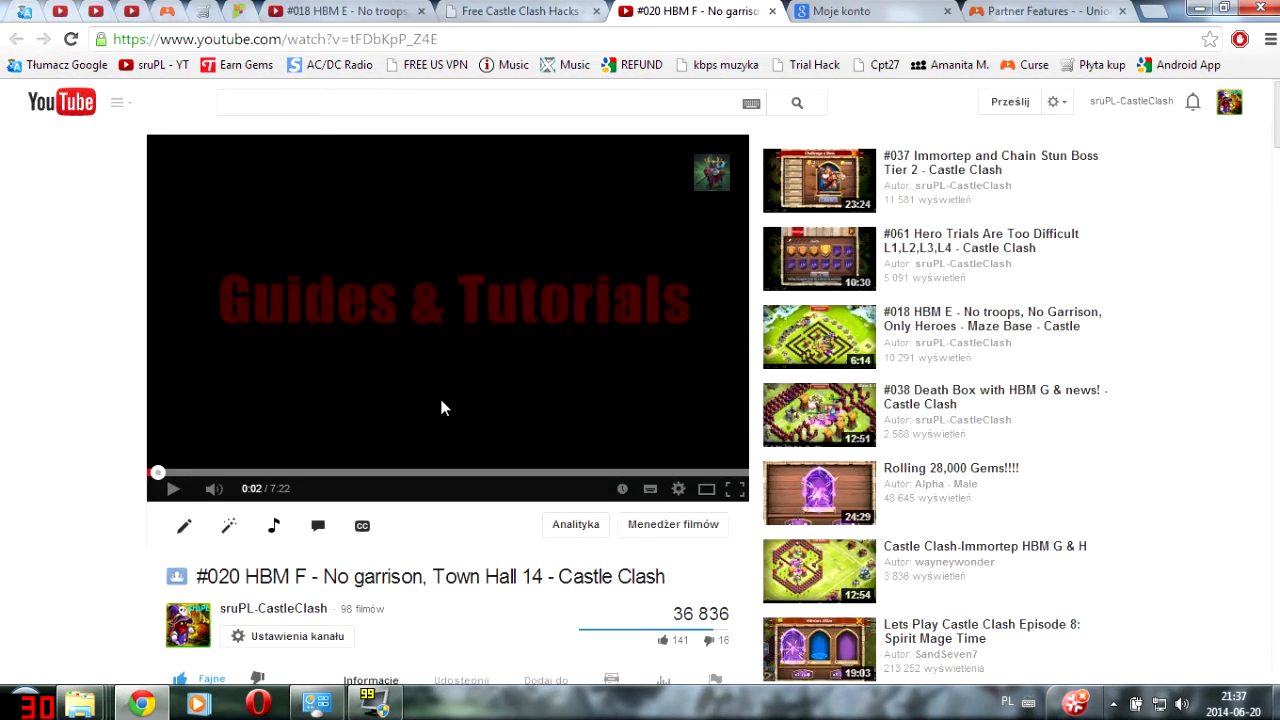
- On the #020 video, submit one spam report and start a harassment report on another comment
scroll("down", 3)
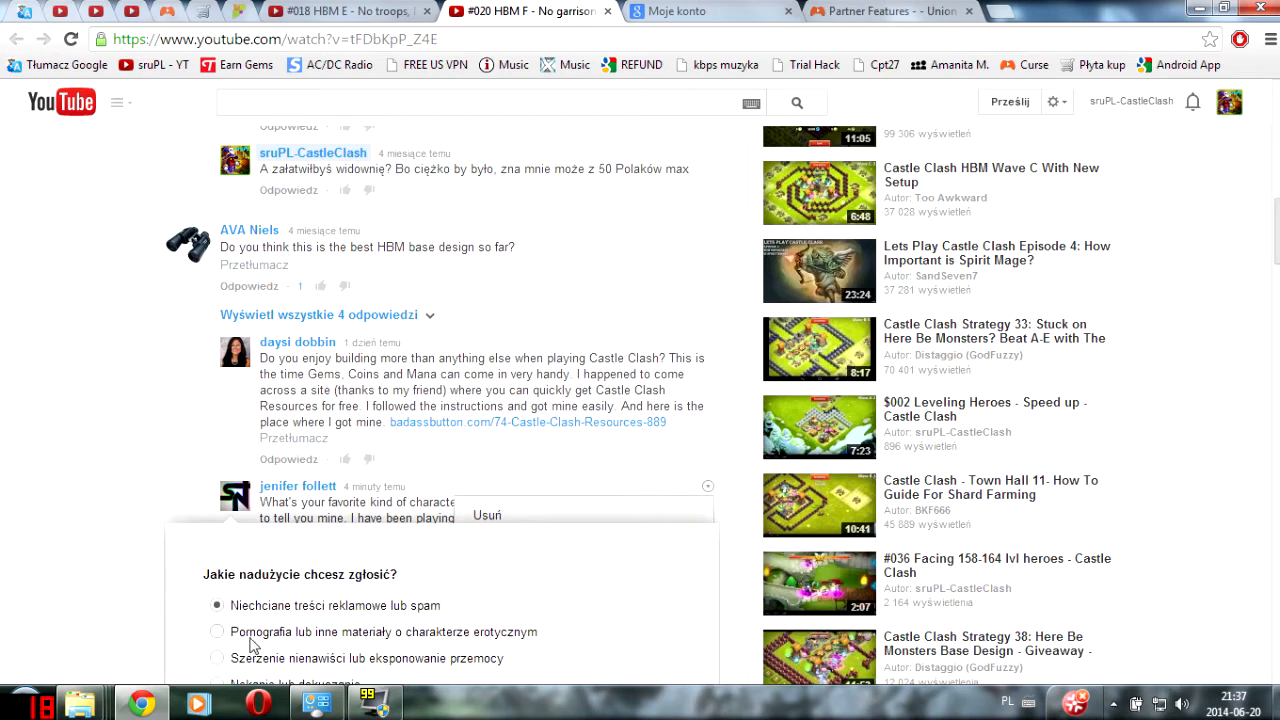
scroll("down", 3)
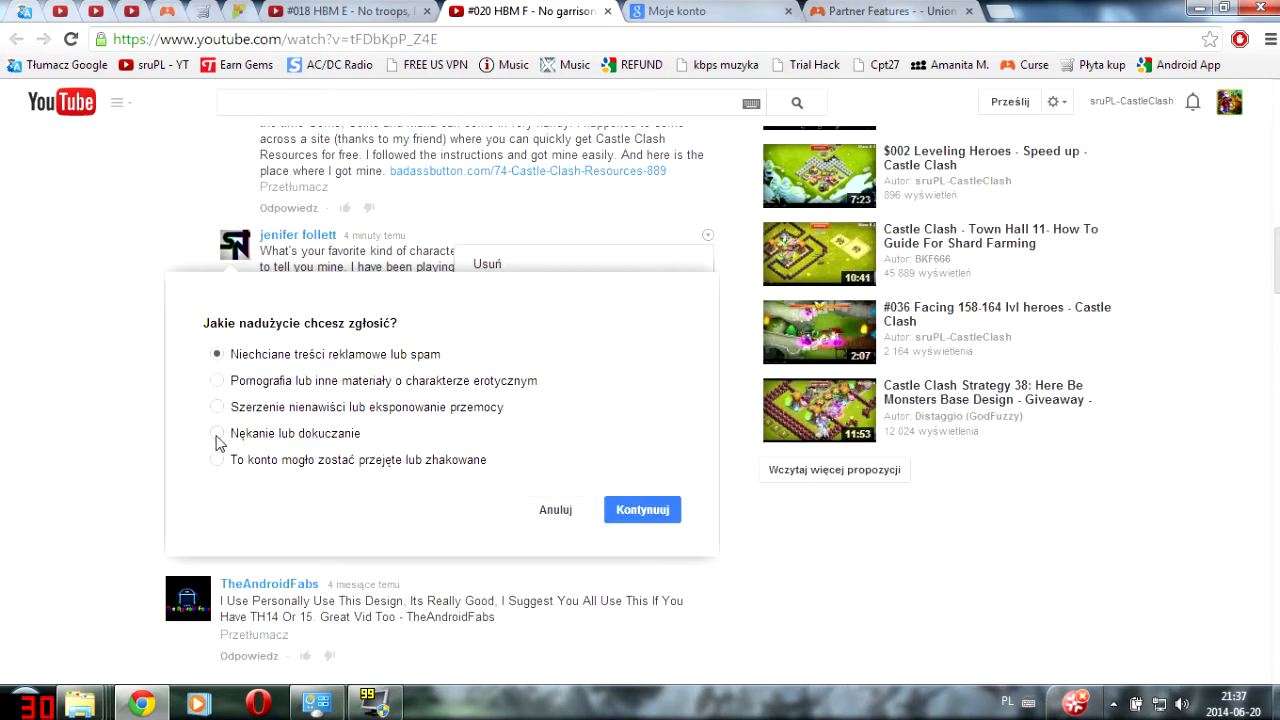
left_click(642, 509)
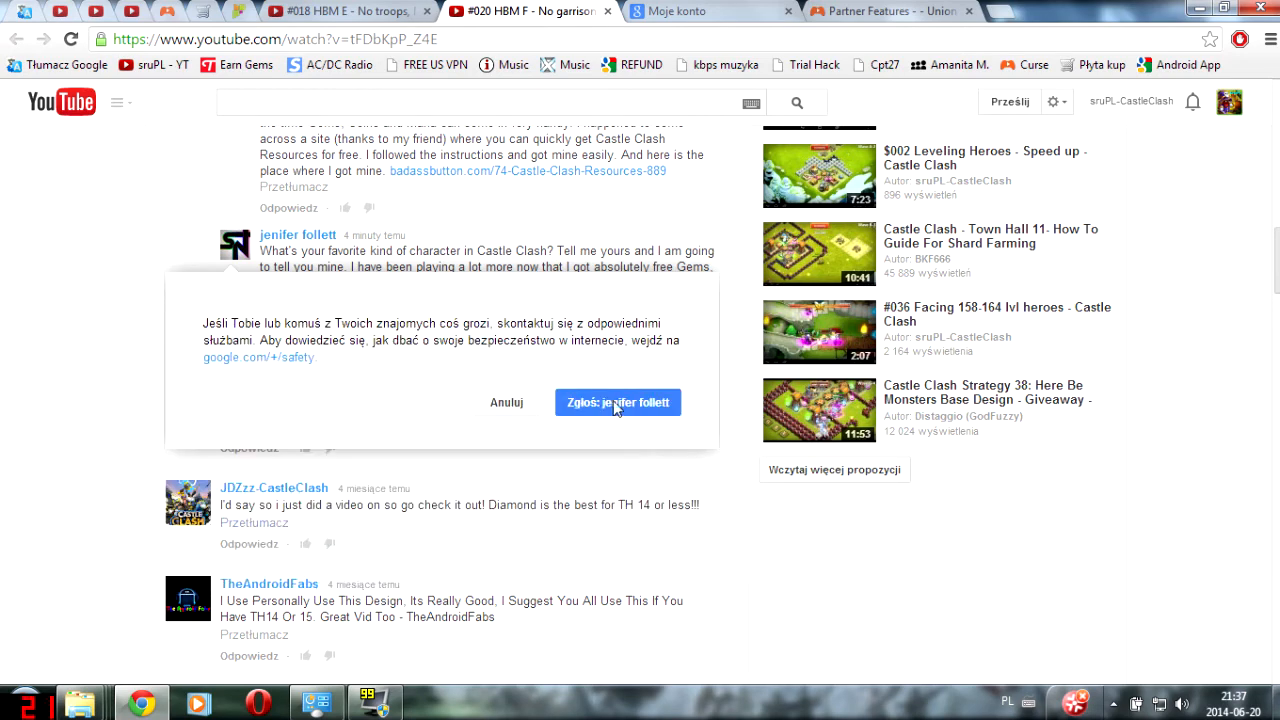
left_click(617, 401)
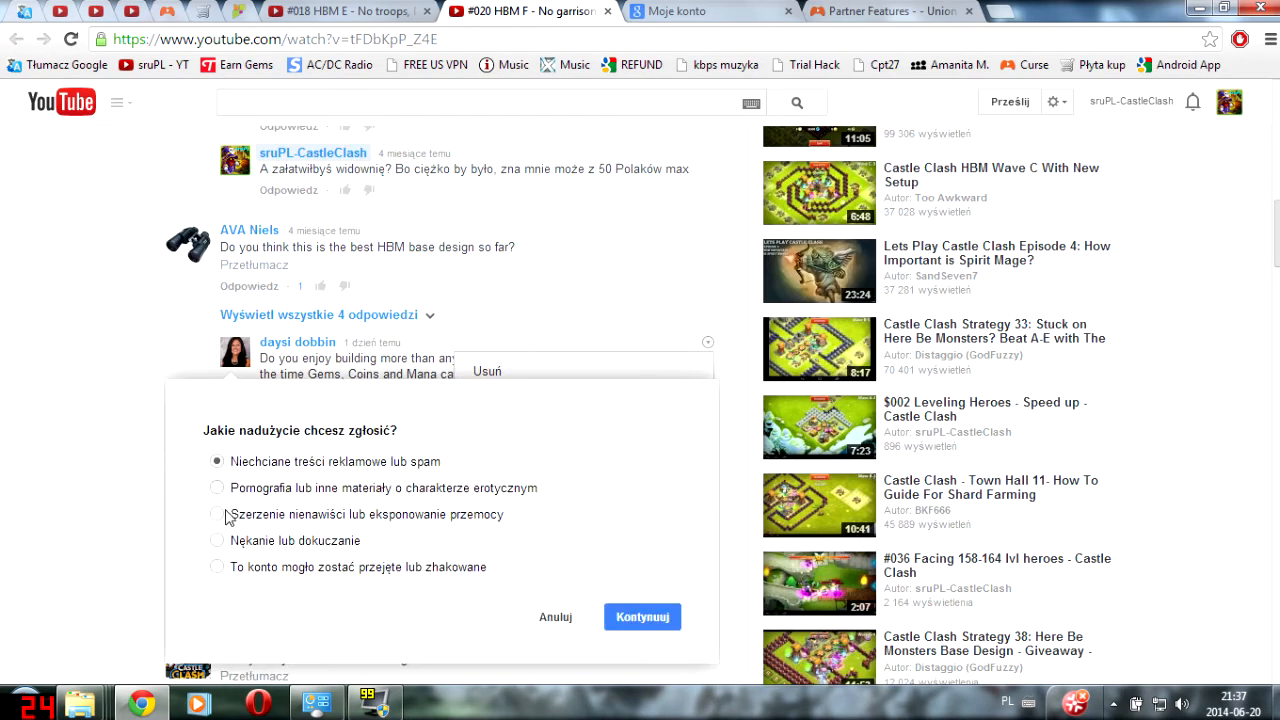
left_click(217, 540)
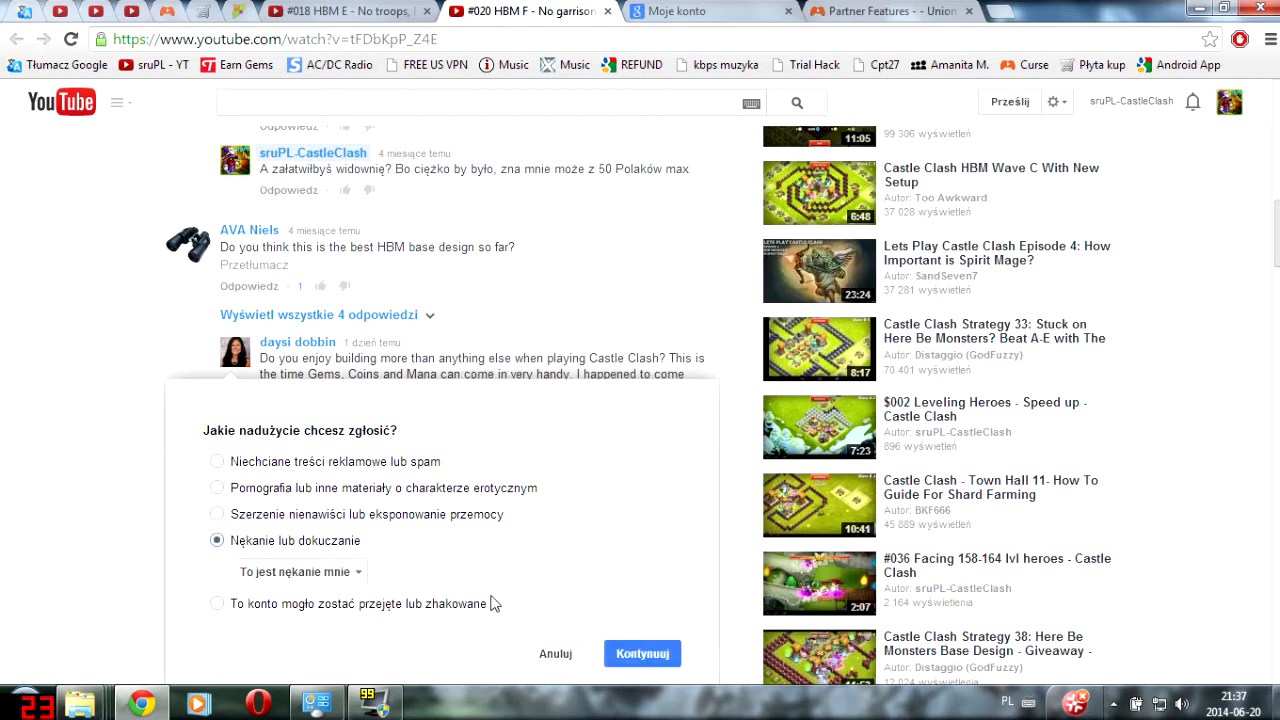
left_click(642, 653)
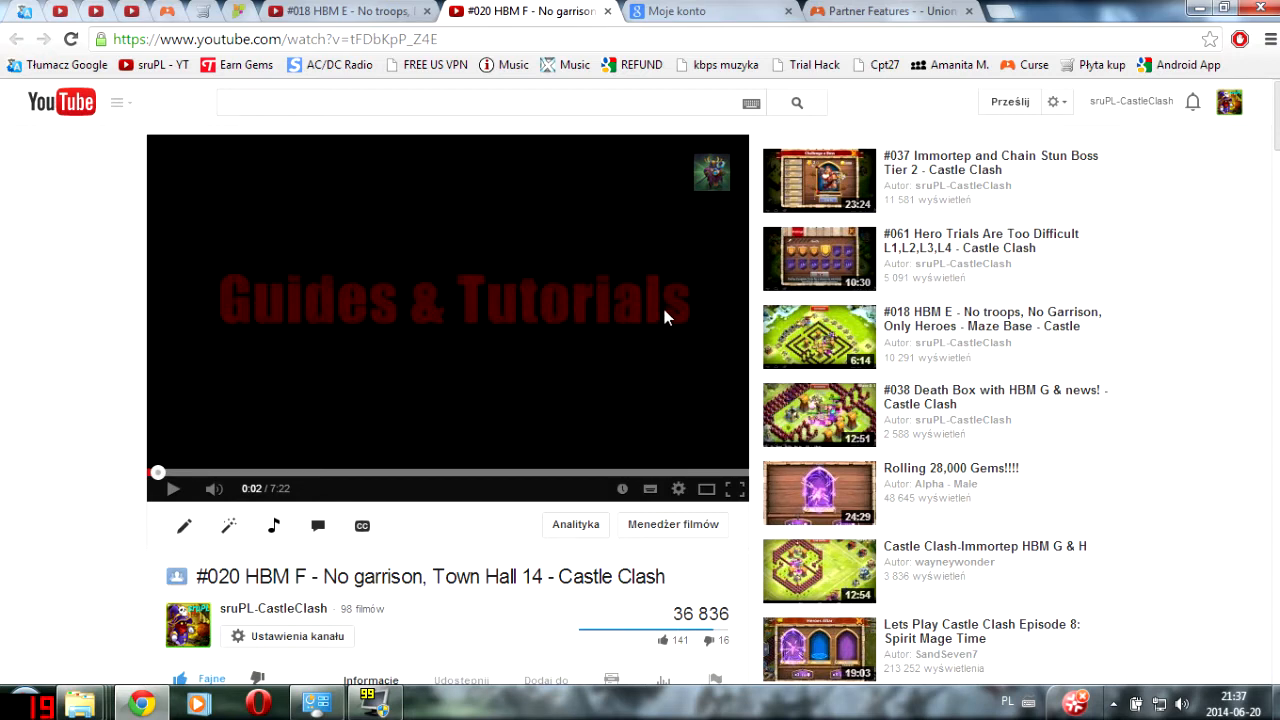
mouse_move(782, 405)
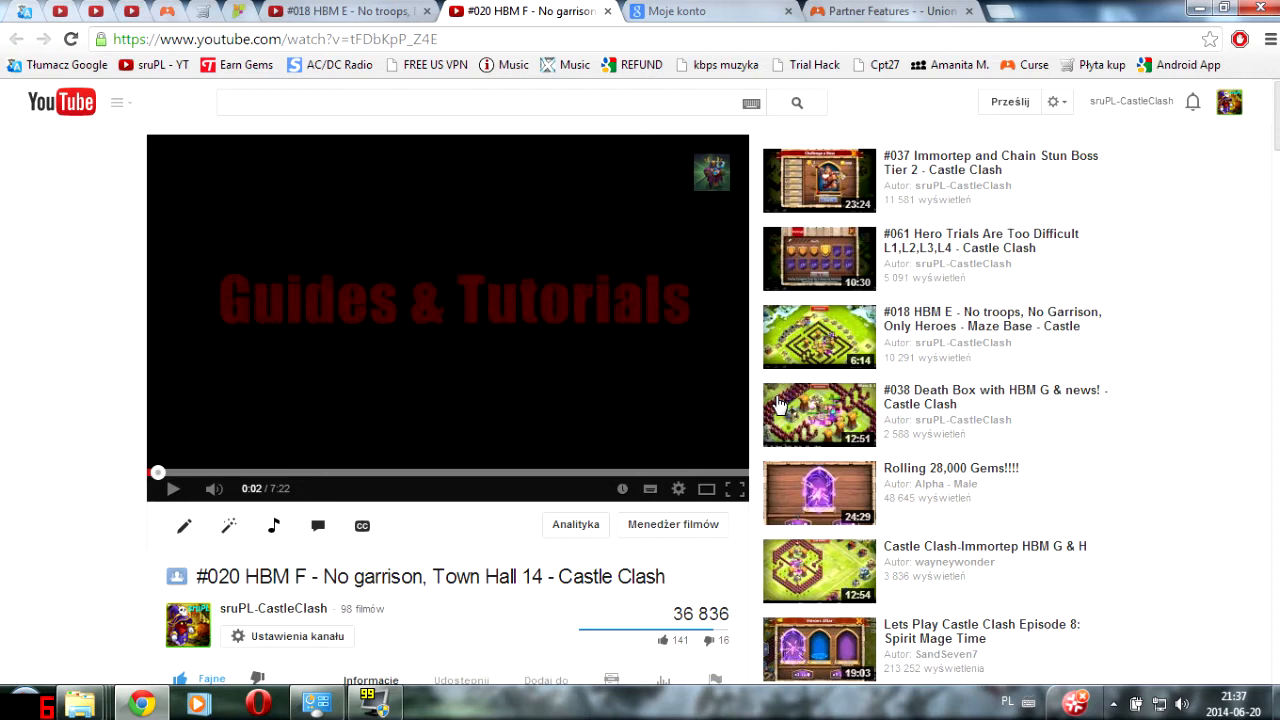
mouse_move(1275, 290)
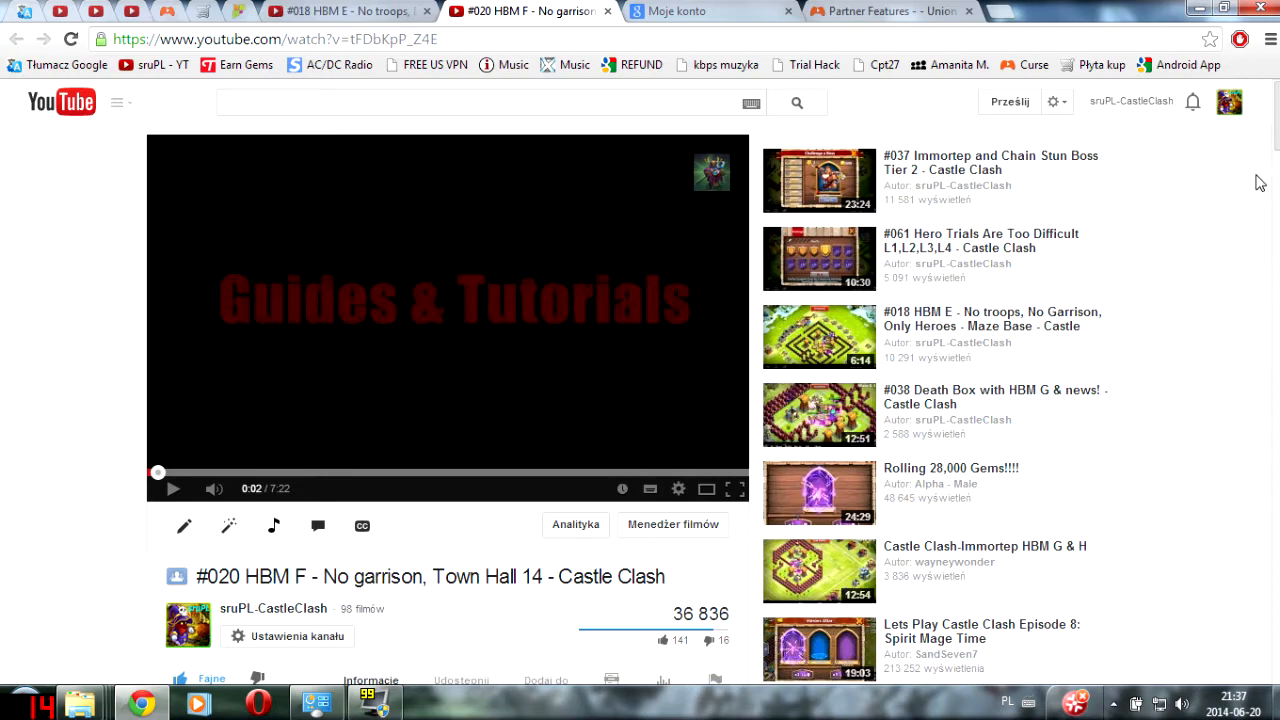
- Switch to the Union for Gamers tab and open the DASHBOARD's Referrals page
left_click(890, 11)
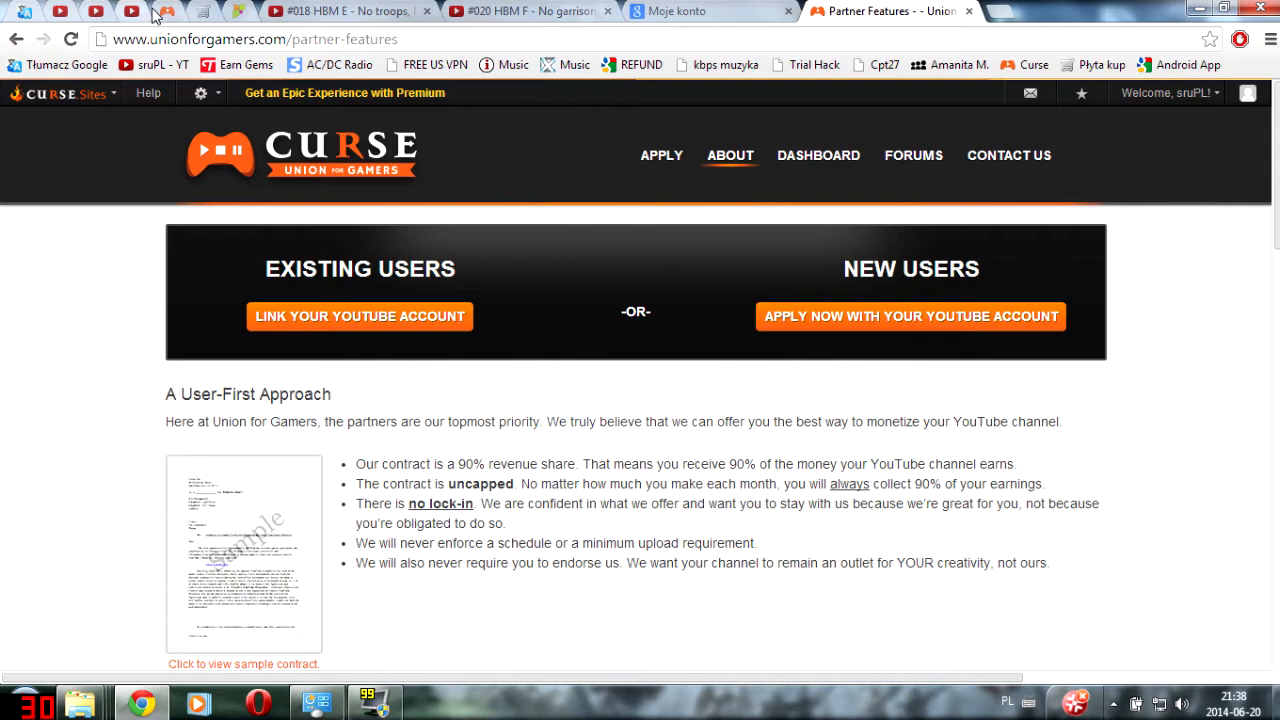
left_click(818, 155)
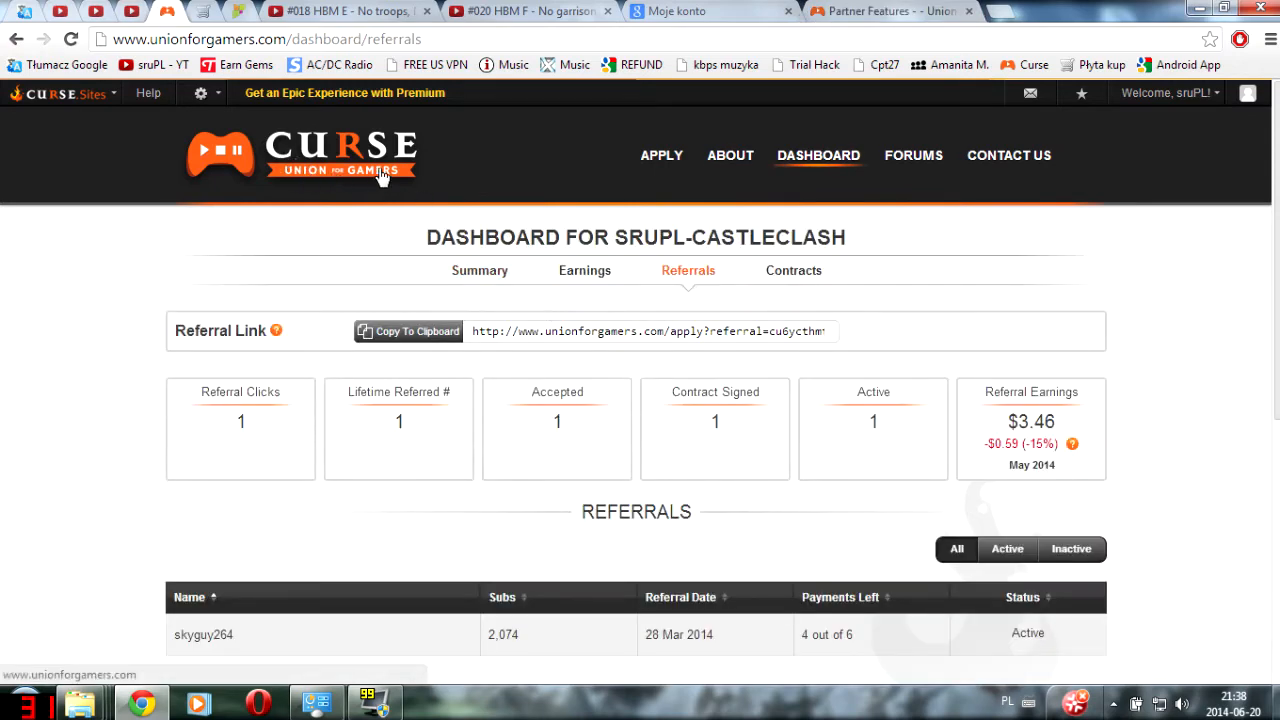
mouse_move(392, 207)
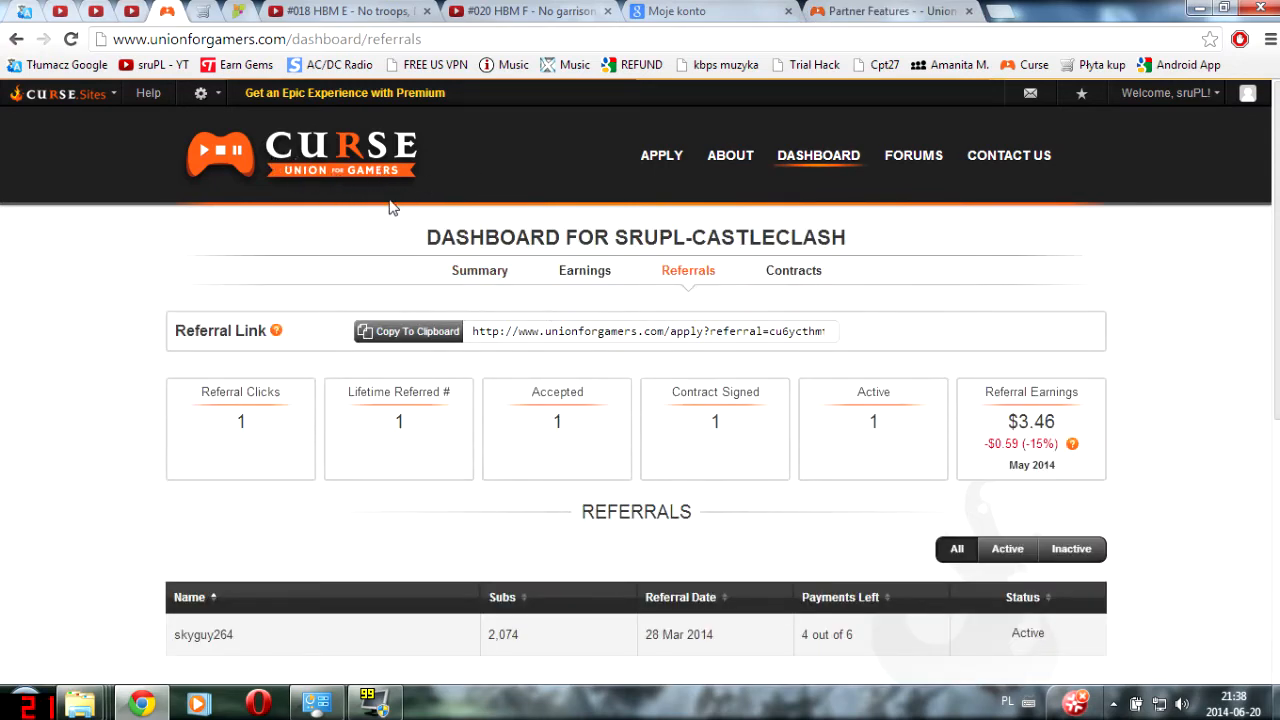
mouse_move(635, 447)
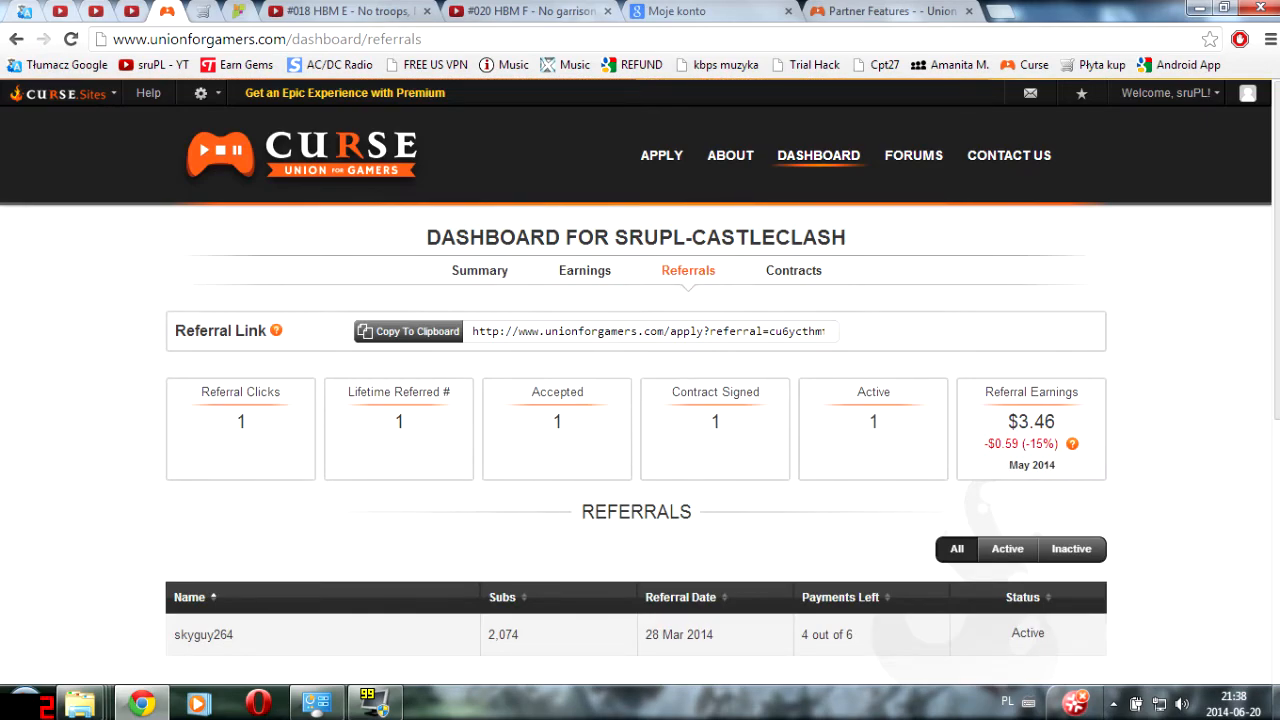
mouse_move(704, 513)
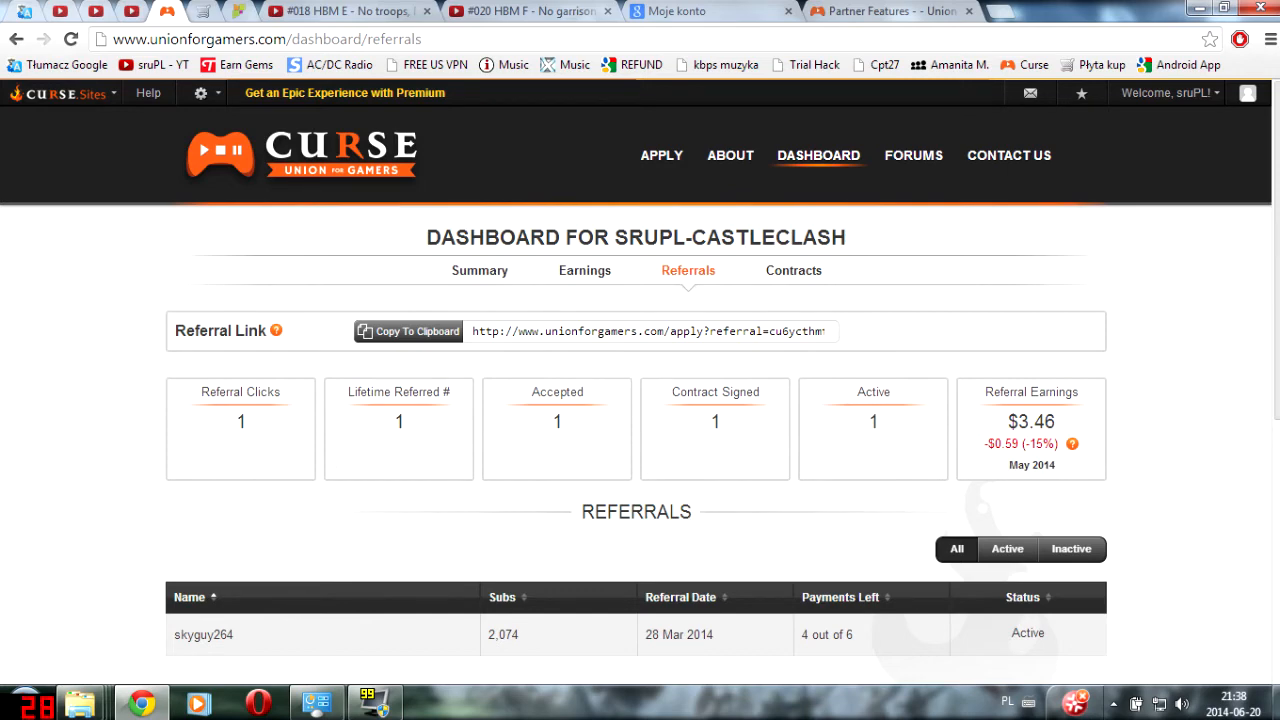
mouse_move(980, 480)
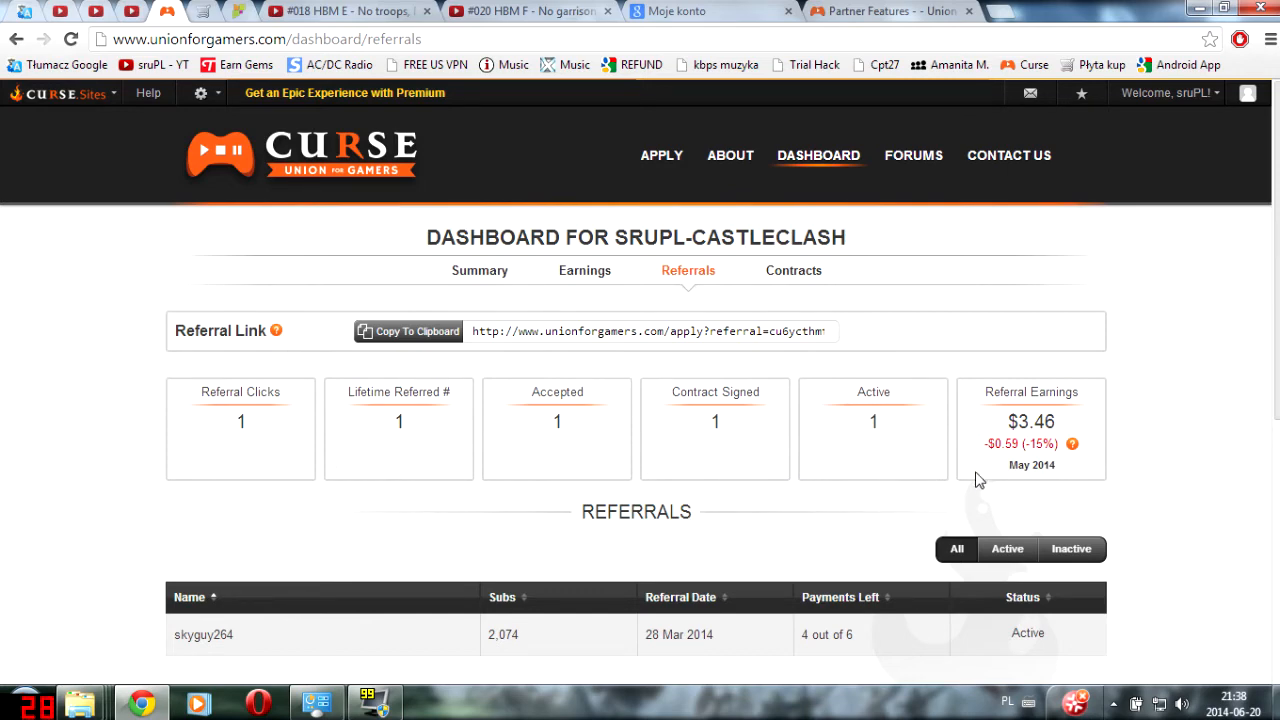
mouse_move(715, 372)
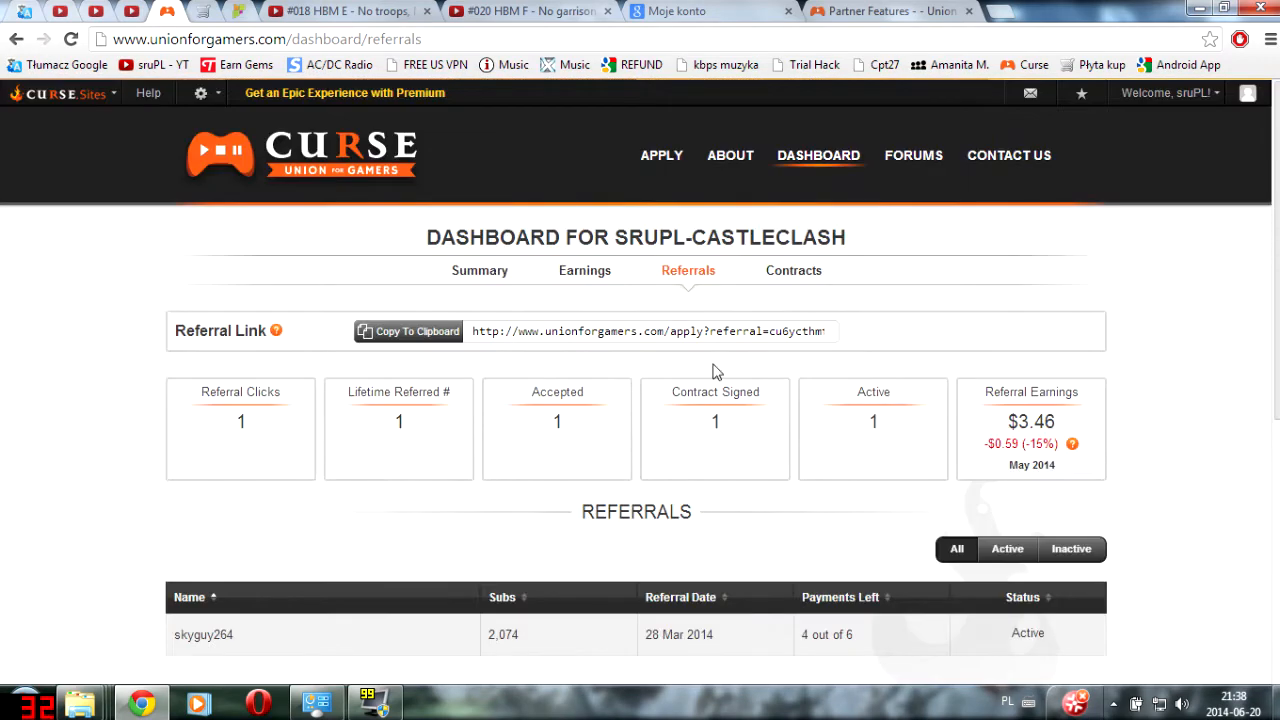
mouse_move(500, 378)
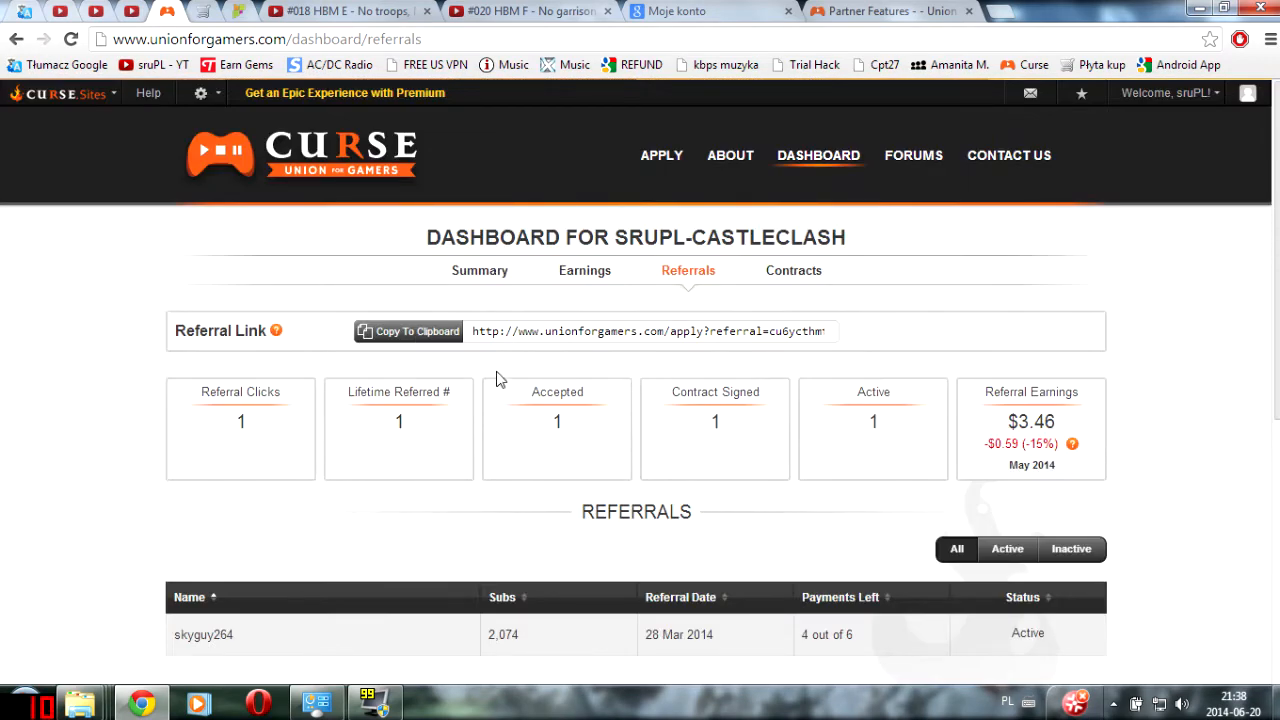
- Click into the SRUPL-CastleClash Referral Link field and select the full URL
left_click(650, 331)
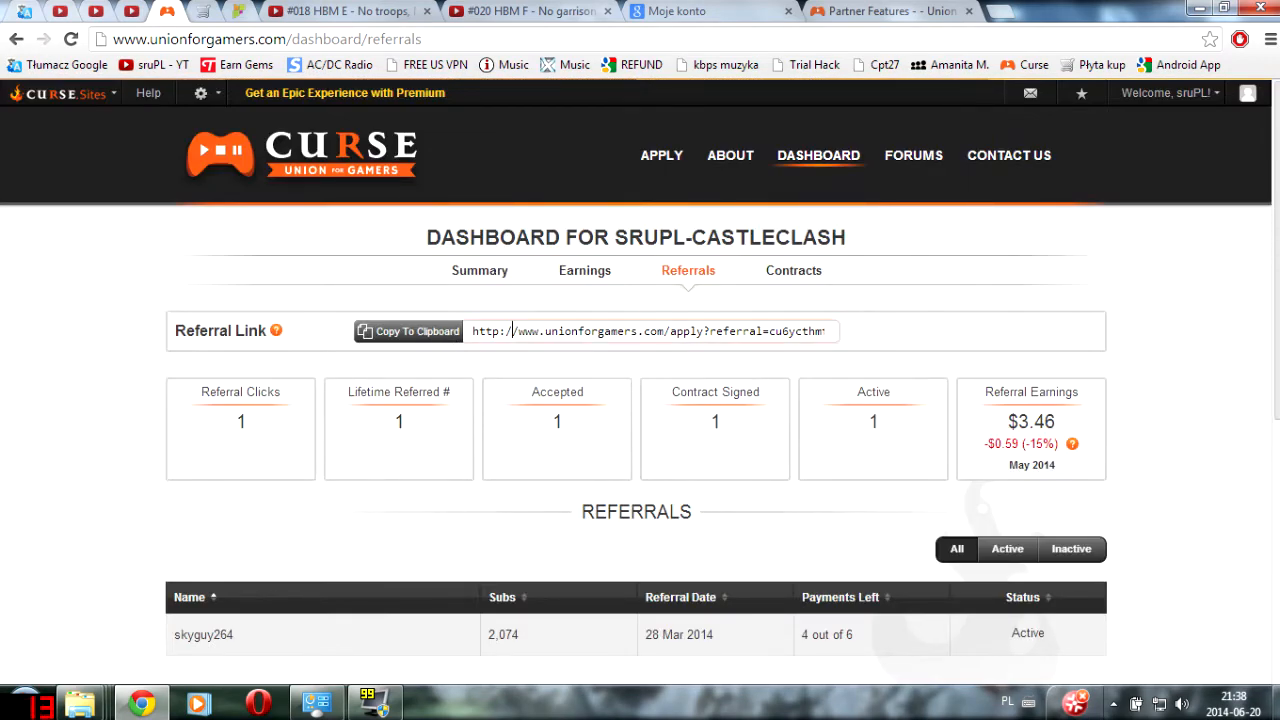
triple_click(652, 331)
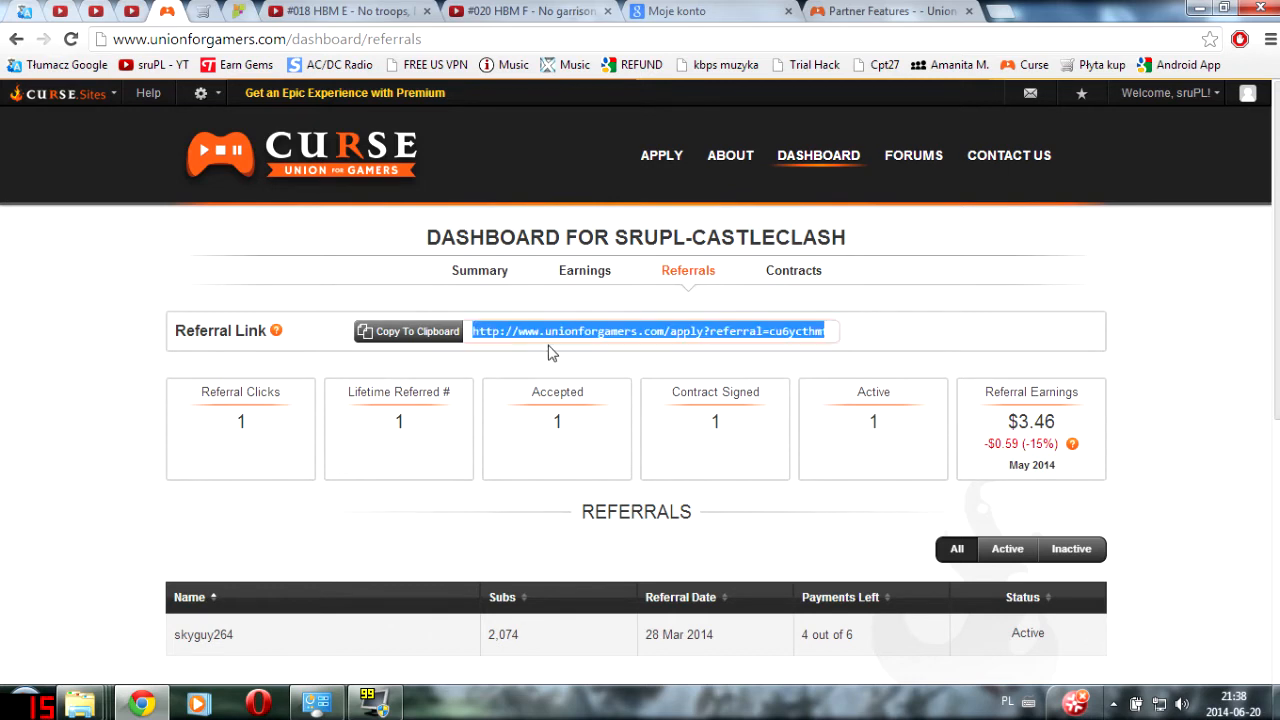
mouse_move(570, 351)
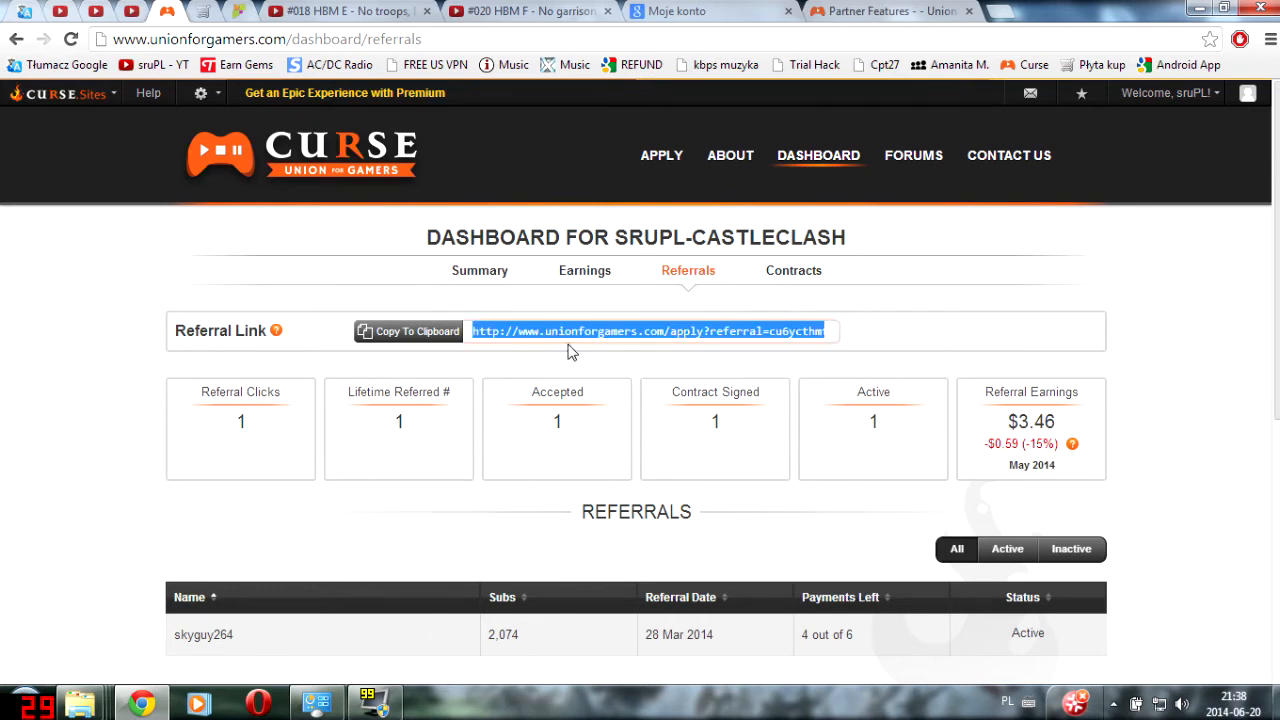
mouse_move(813, 324)
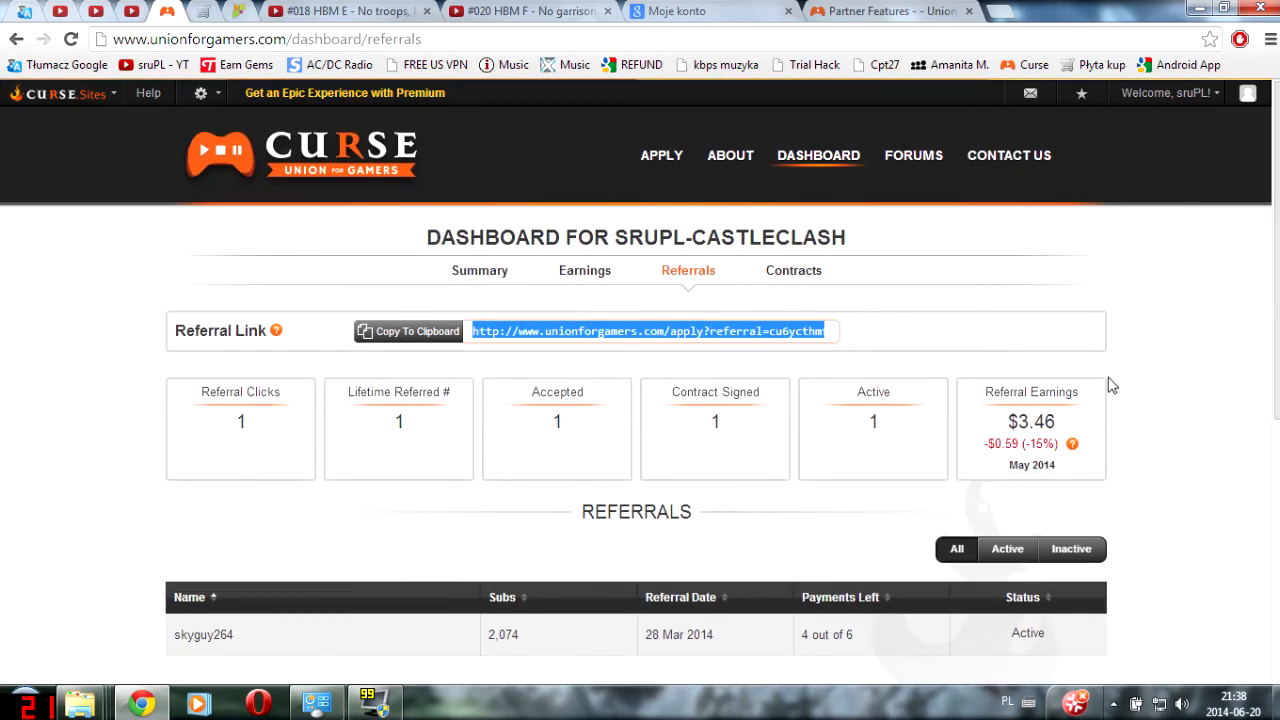
mouse_move(903, 337)
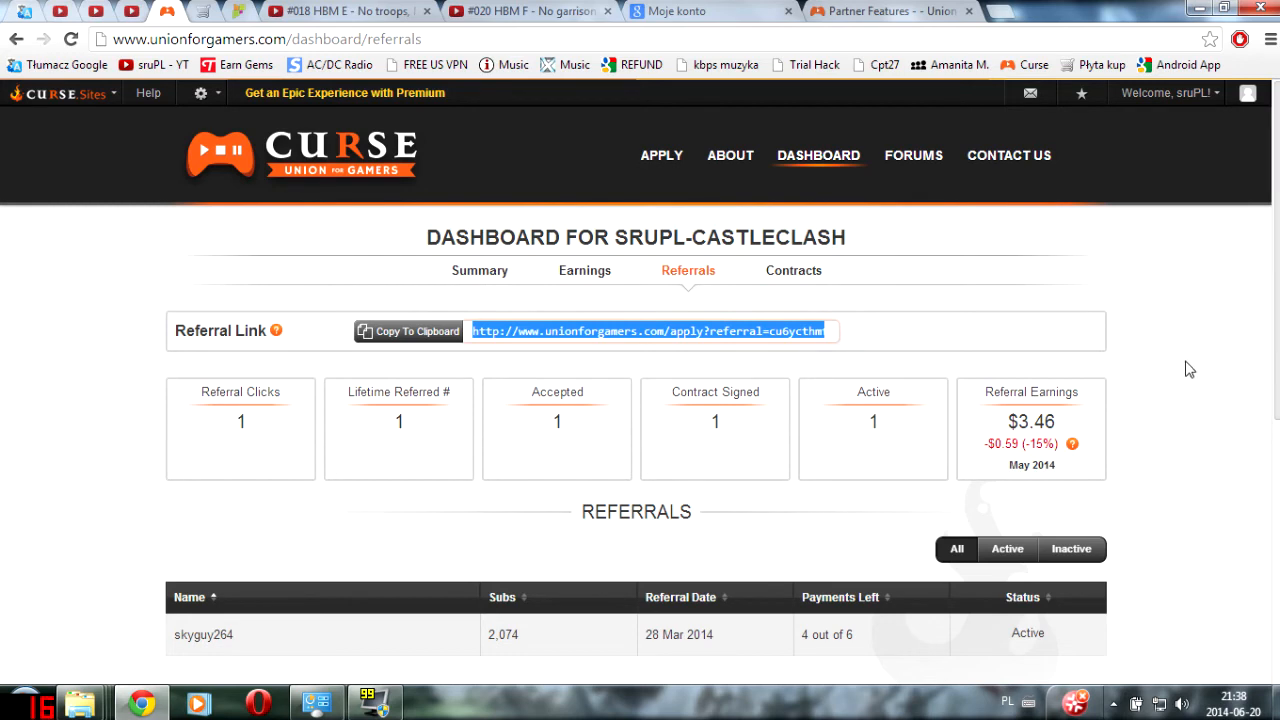
mouse_move(1268, 378)
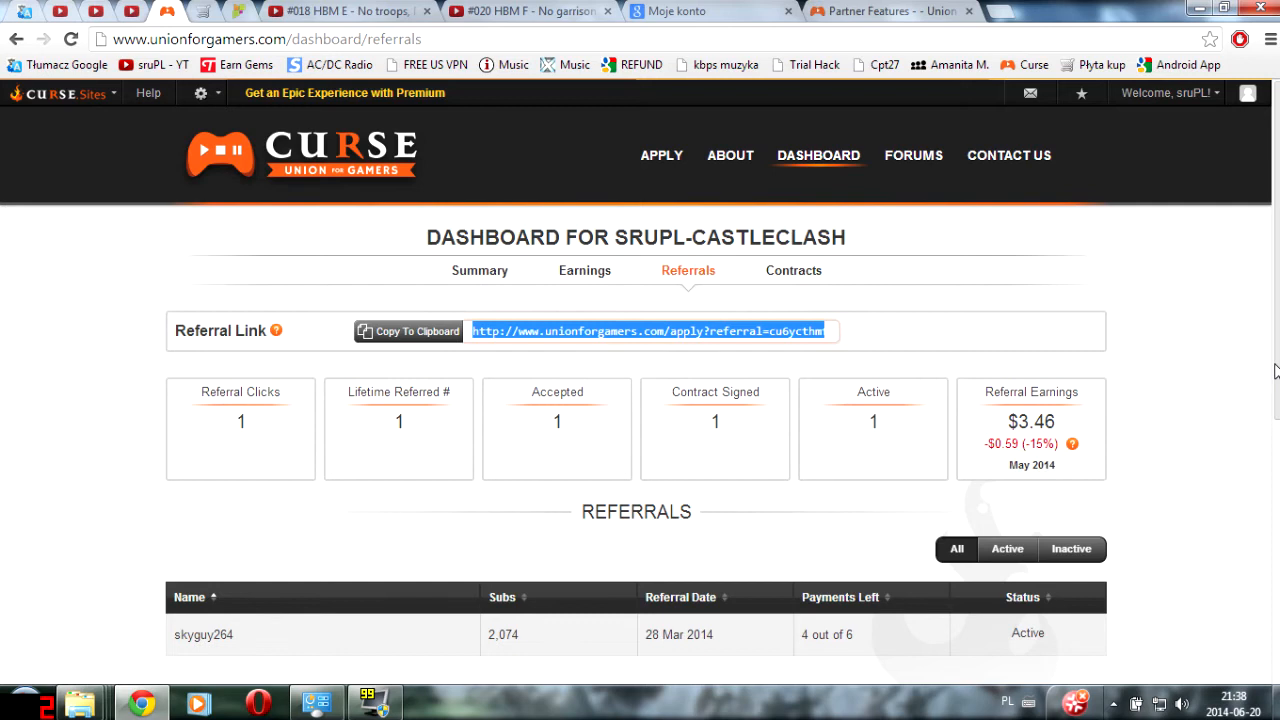
mouse_move(340, 216)
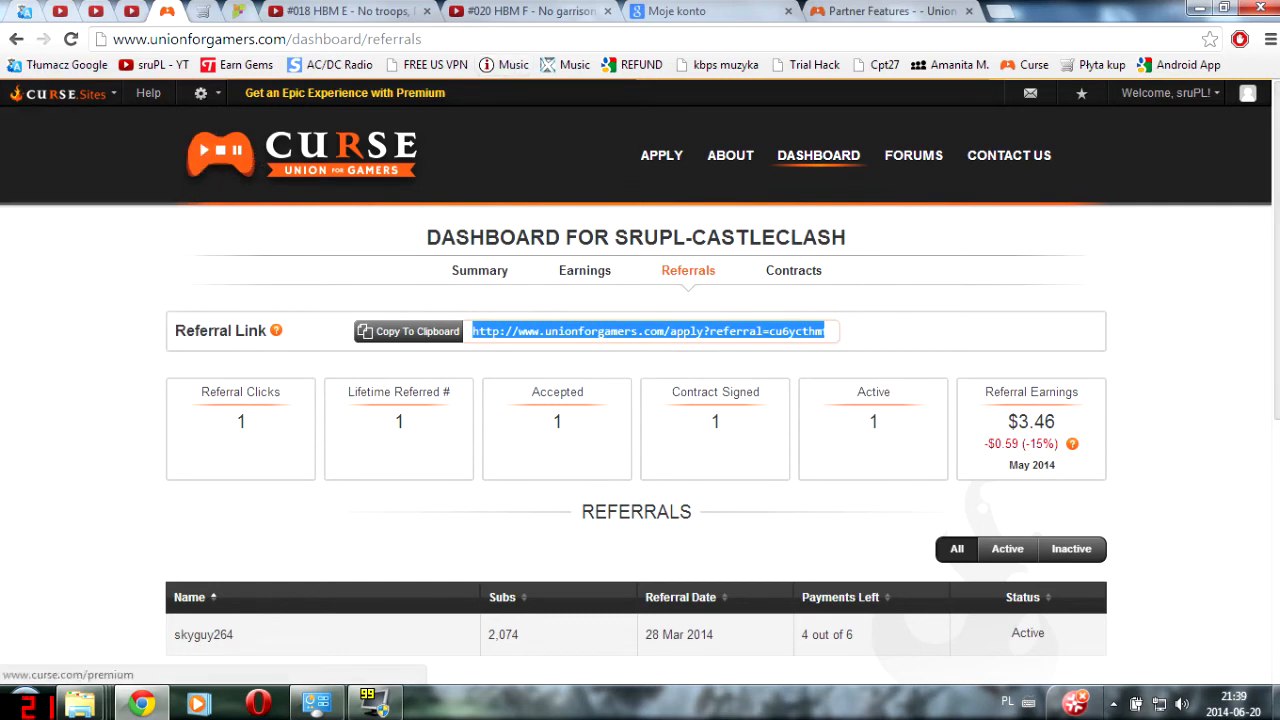
mouse_move(340, 412)
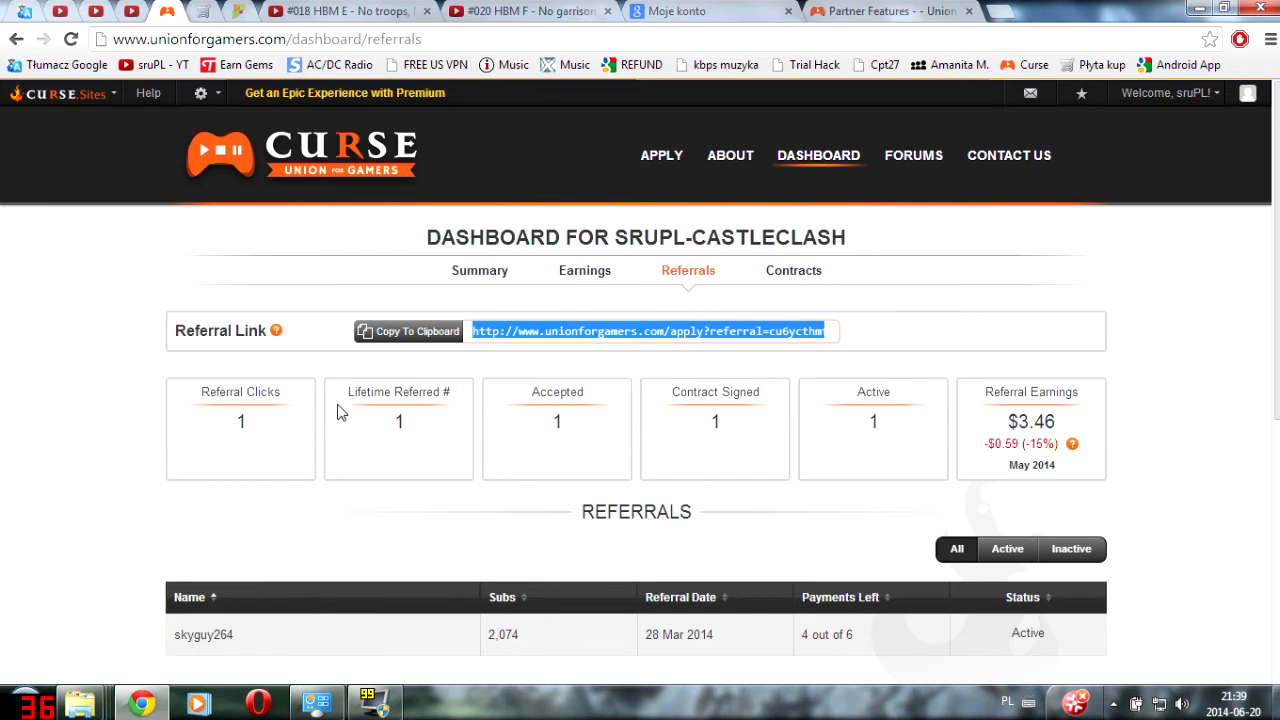
mouse_move(730, 155)
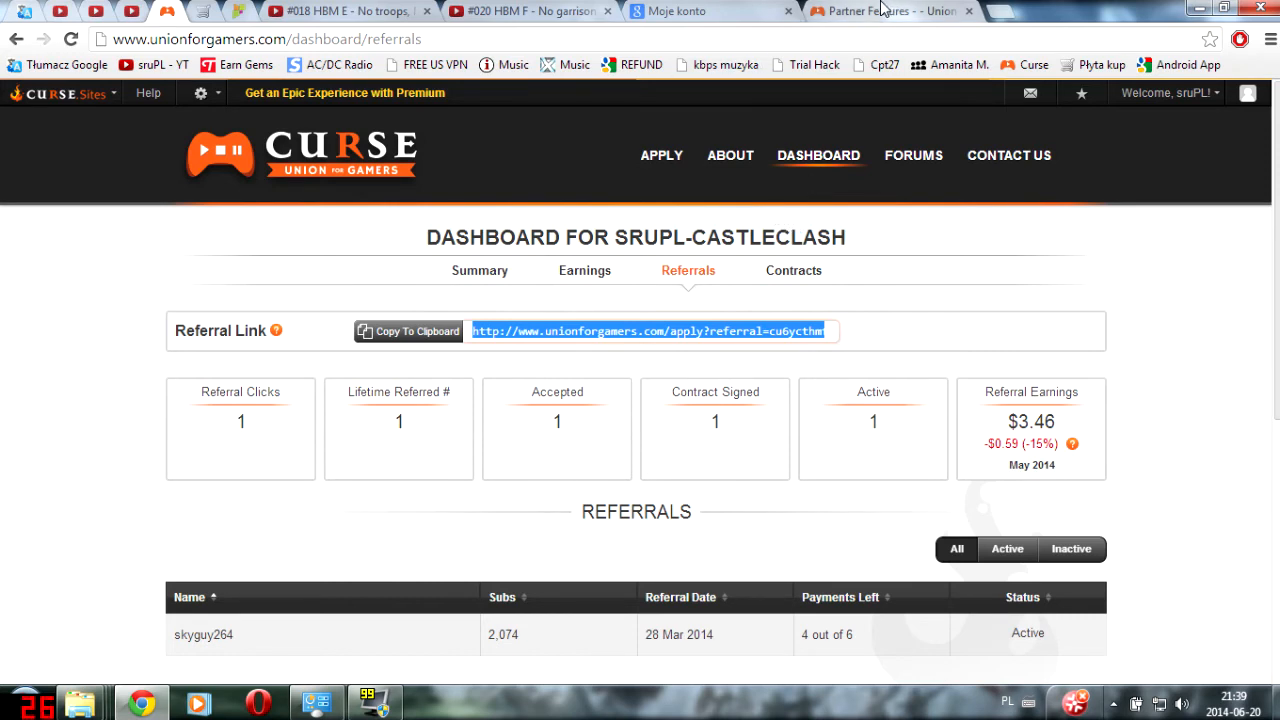
mouse_move(880, 10)
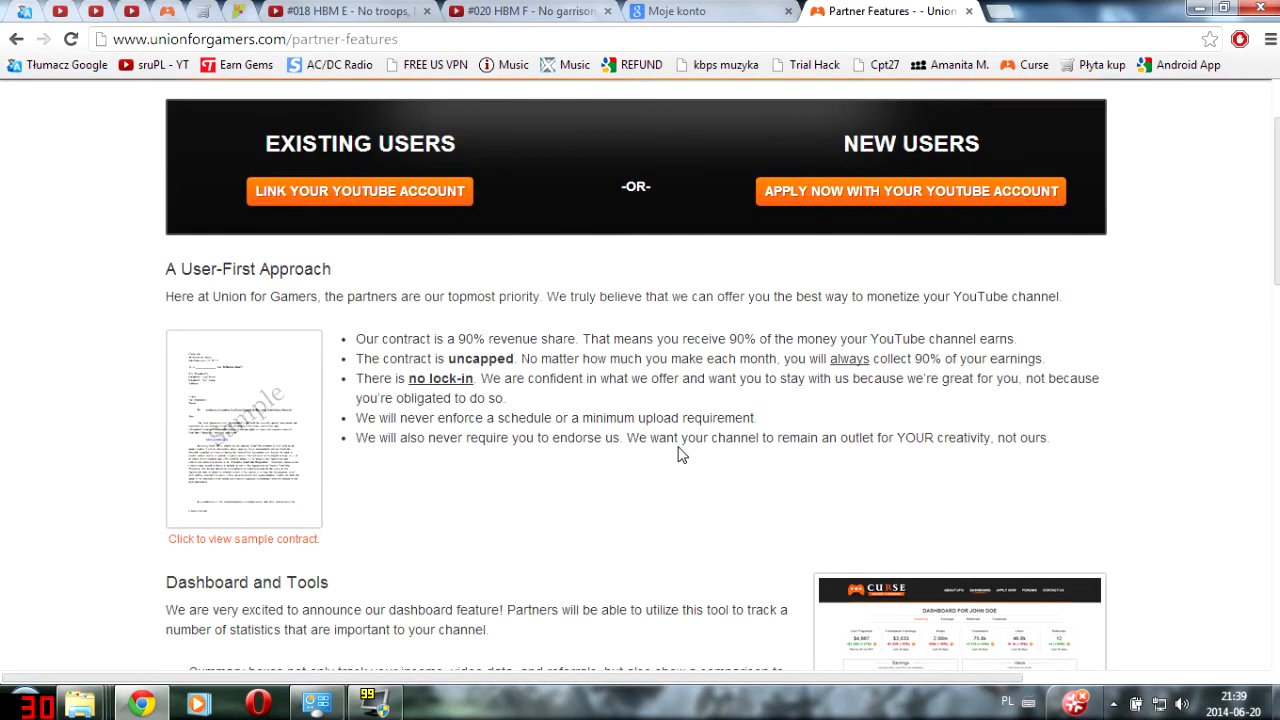
- Scroll through the Partner Features page covering the user-first approach and 90% revenue share contract
scroll("down", 3)
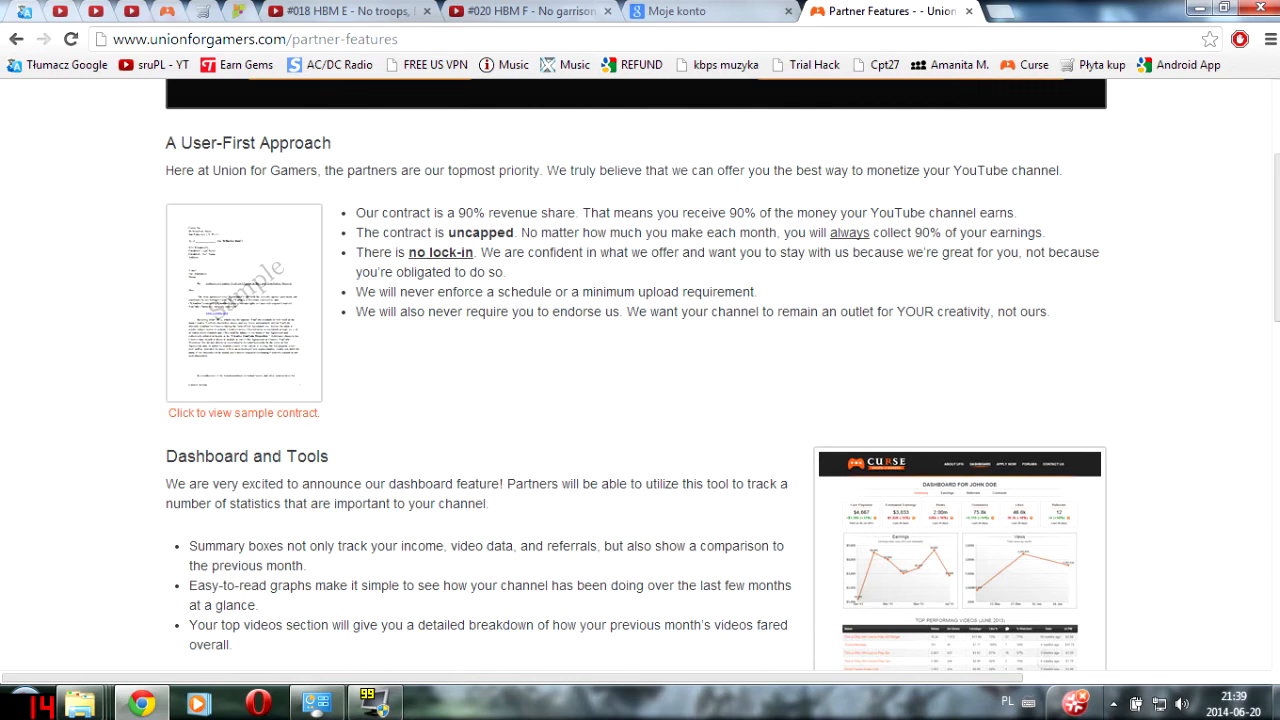
mouse_move(588, 271)
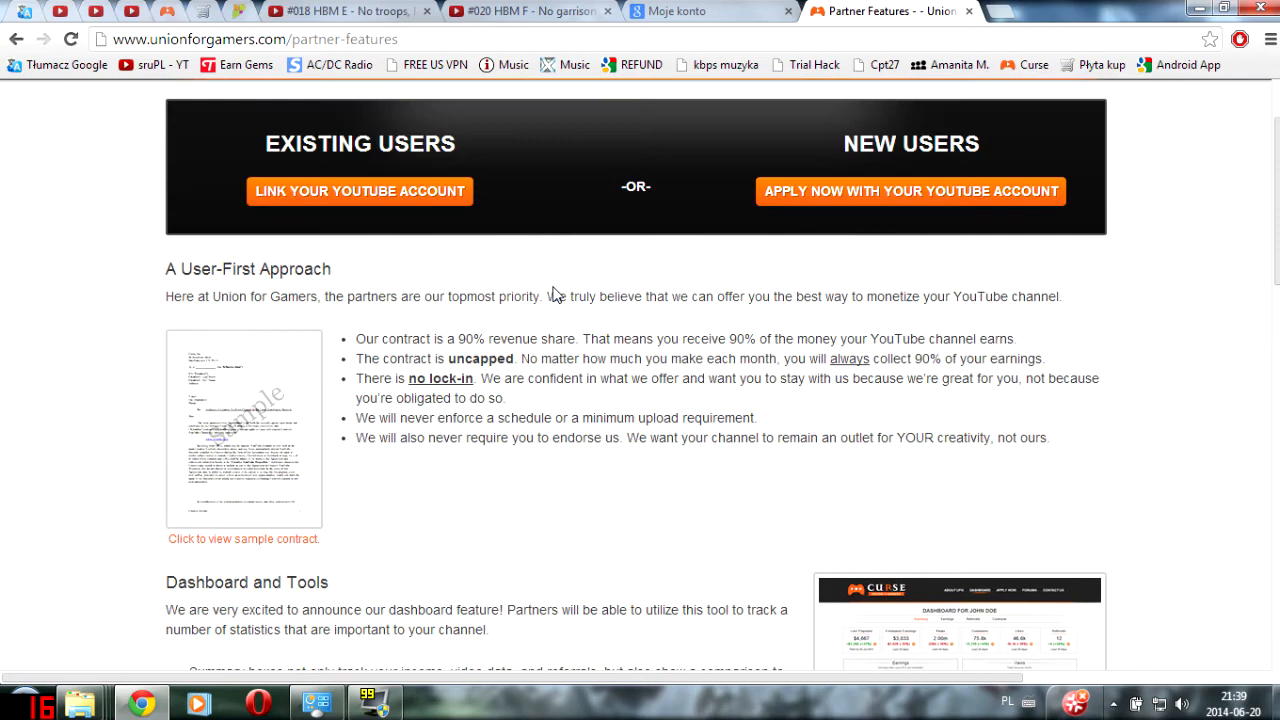
scroll("down", 3)
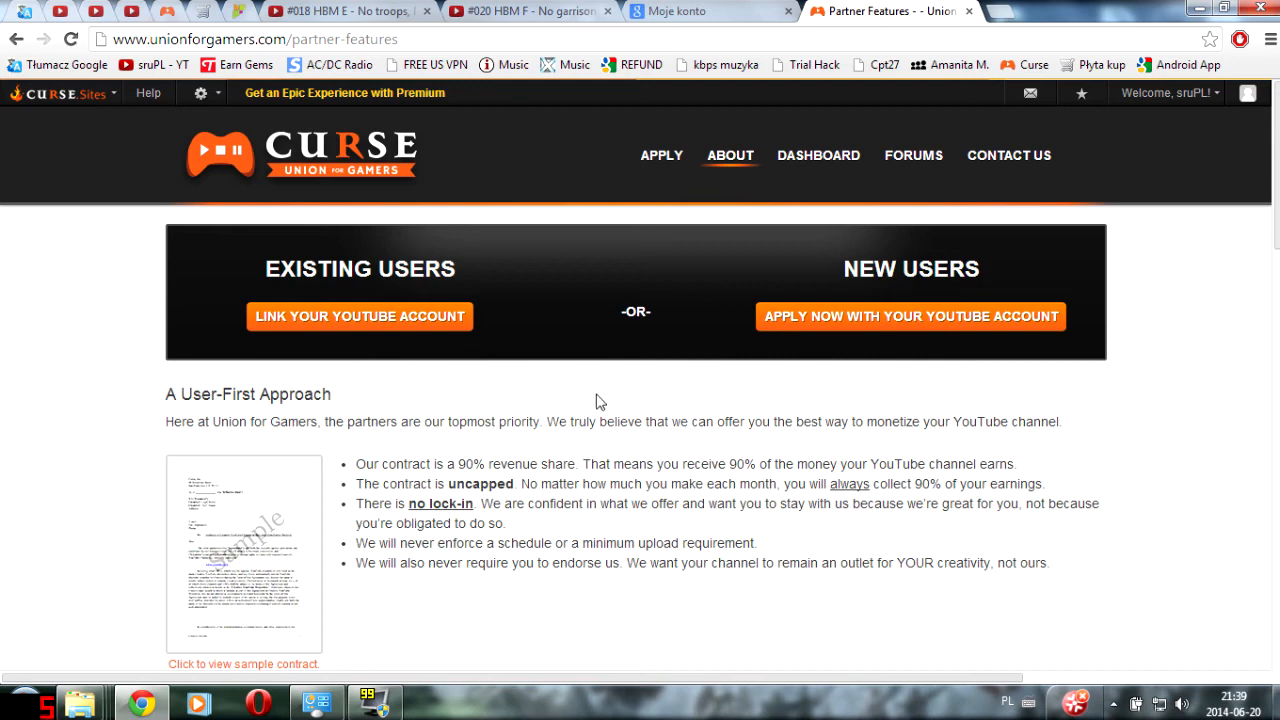
scroll("down", 3)
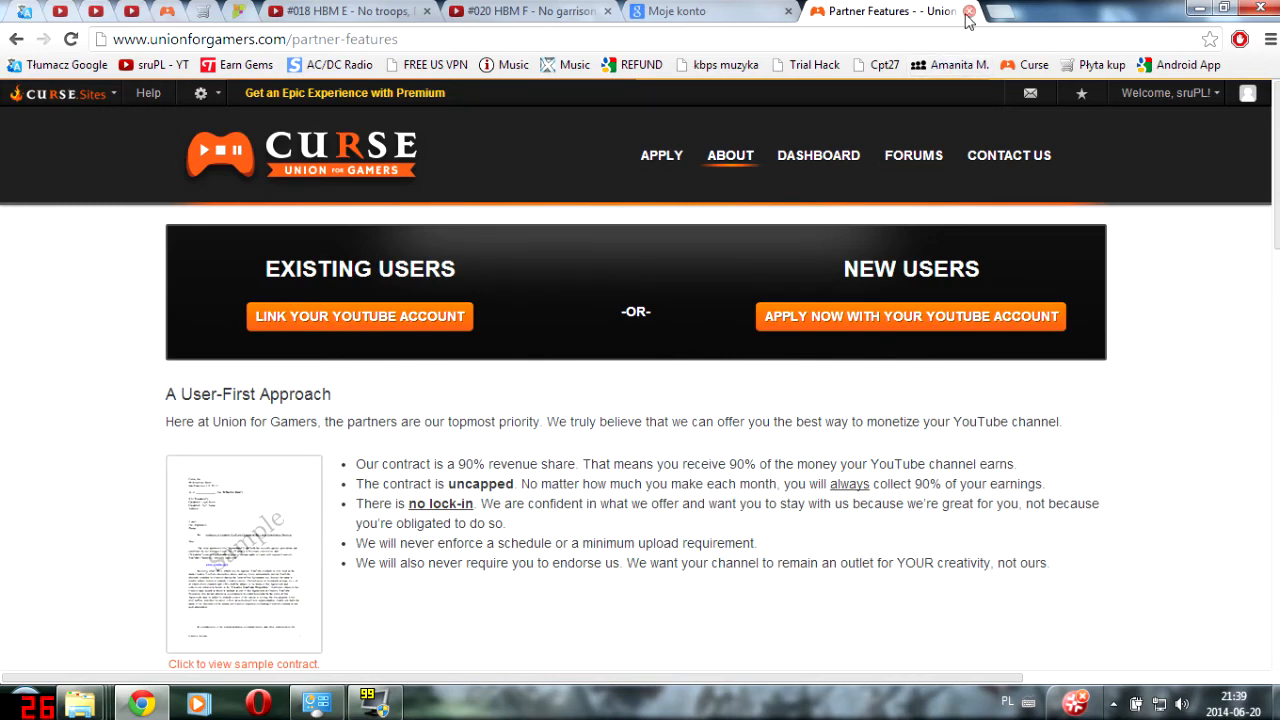
- Close the Union for Gamers tab to reveal the sruPL-CastleClash YouTube Studio dashboard
left_click(969, 11)
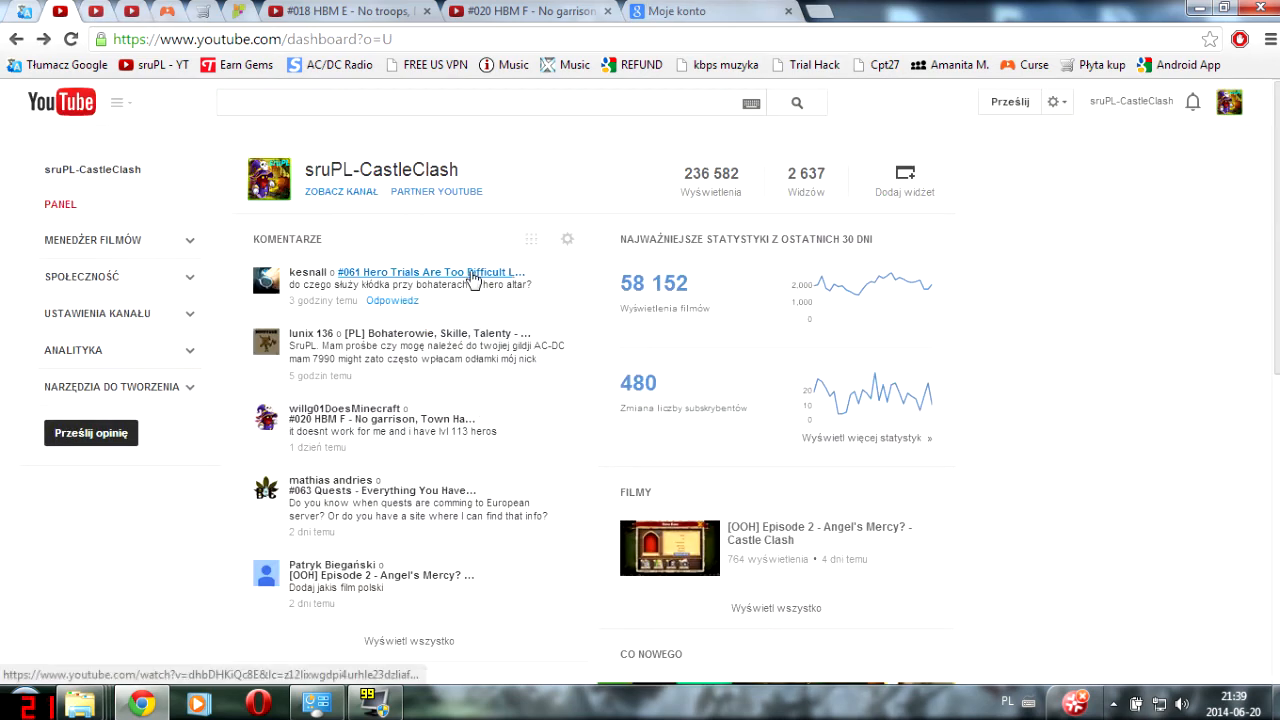
mouse_move(548, 288)
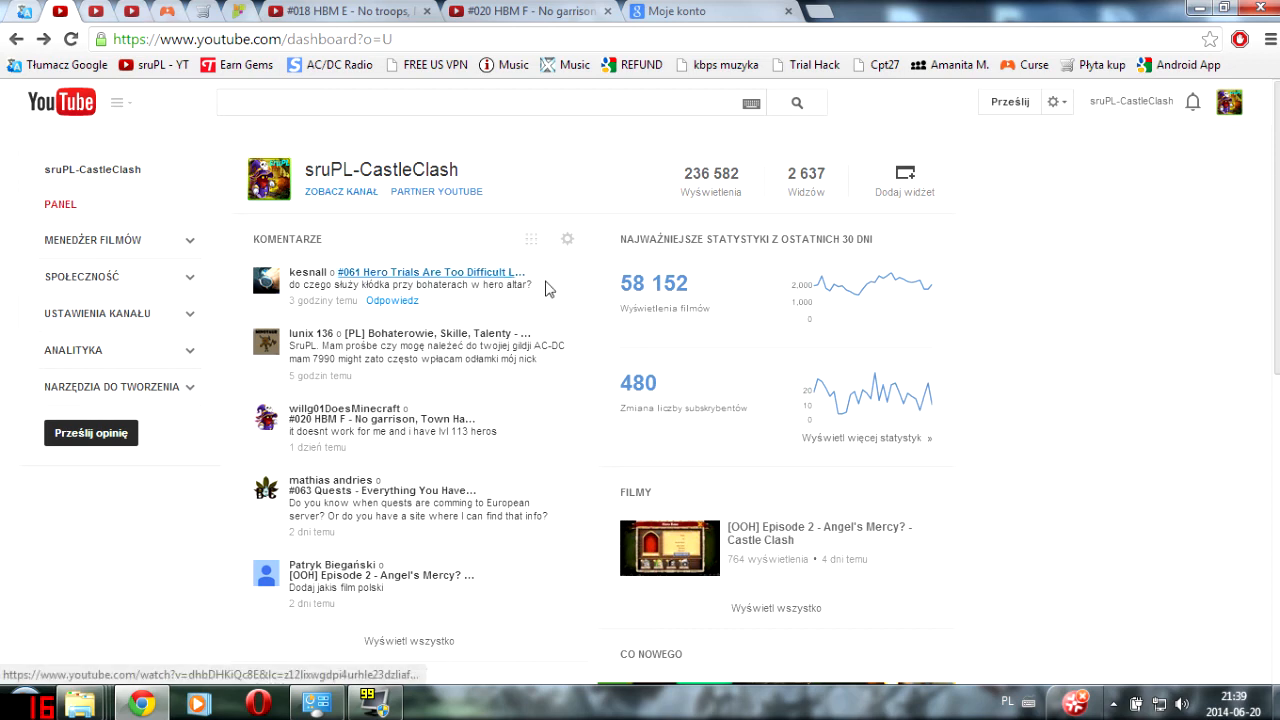
mouse_move(810, 338)
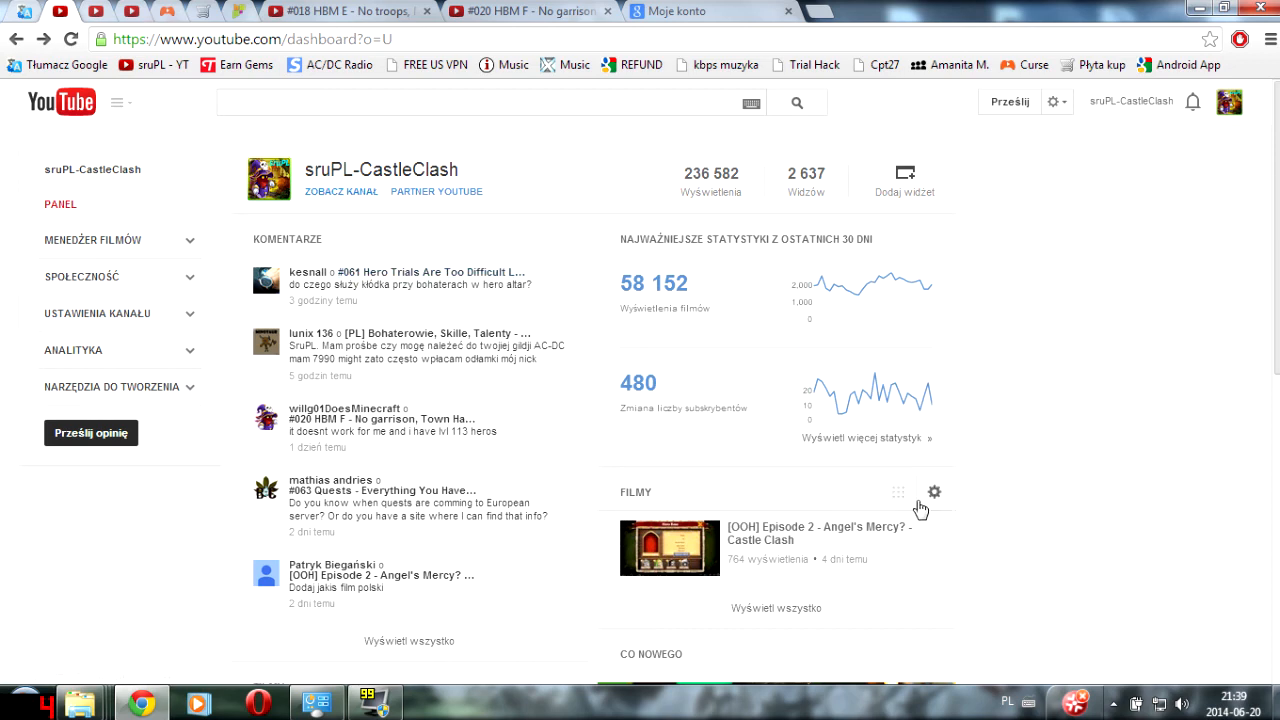
mouse_move(790, 527)
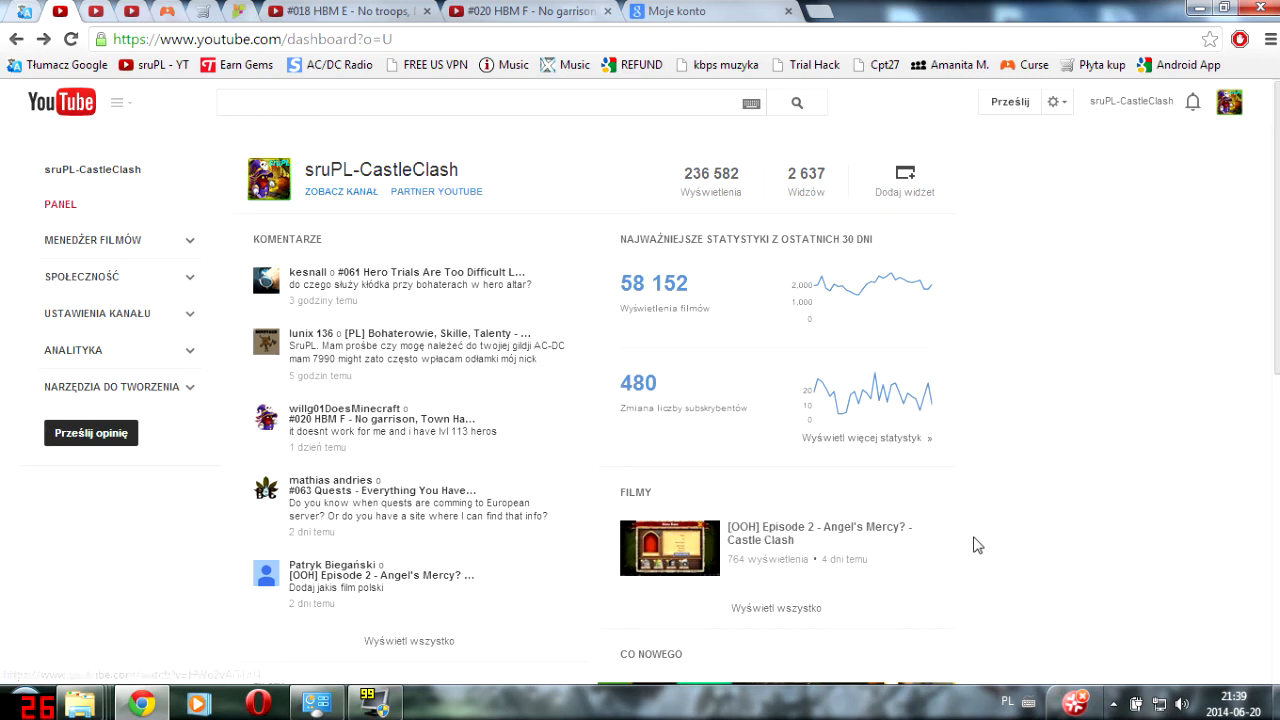
mouse_move(1101, 492)
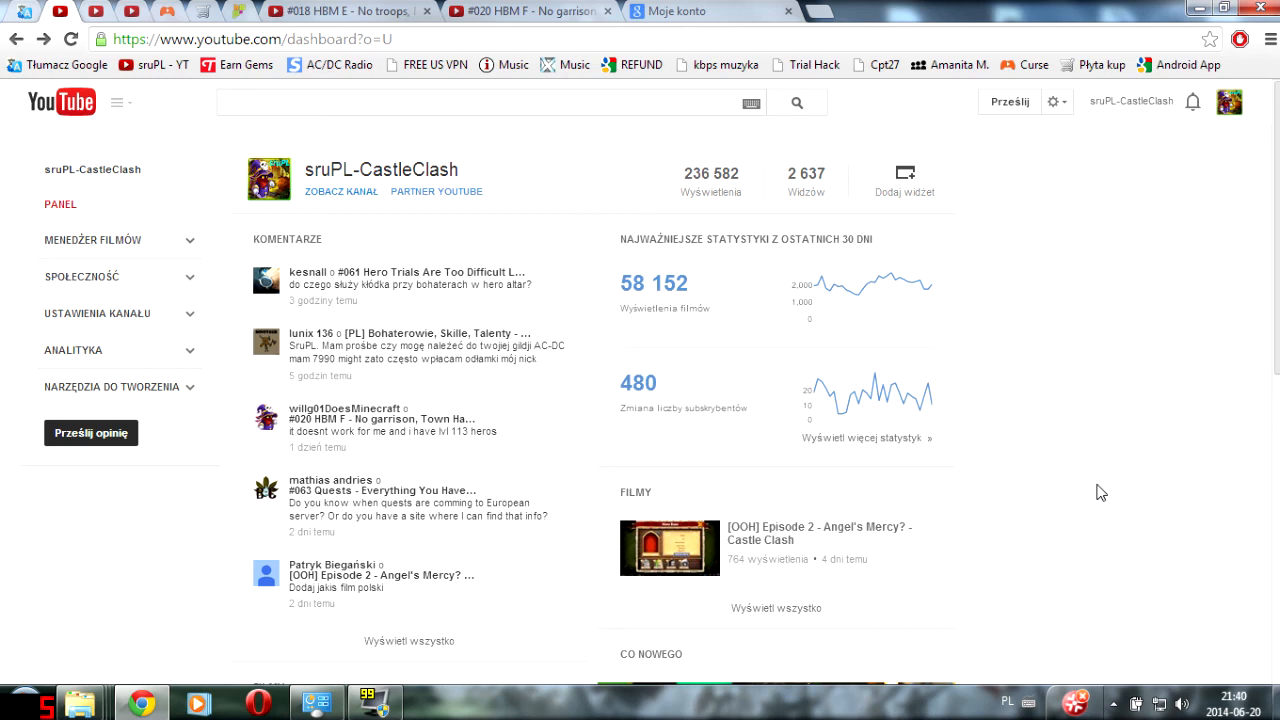
mouse_move(1113, 453)
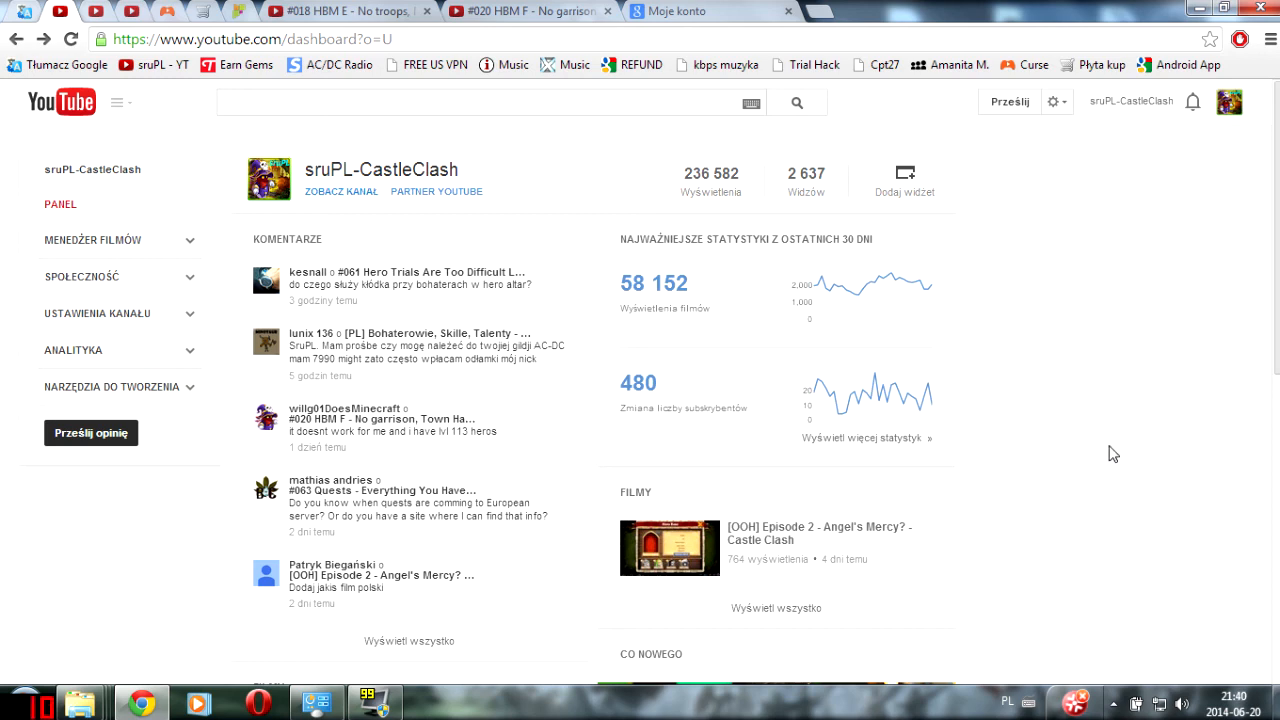
mouse_move(1081, 448)
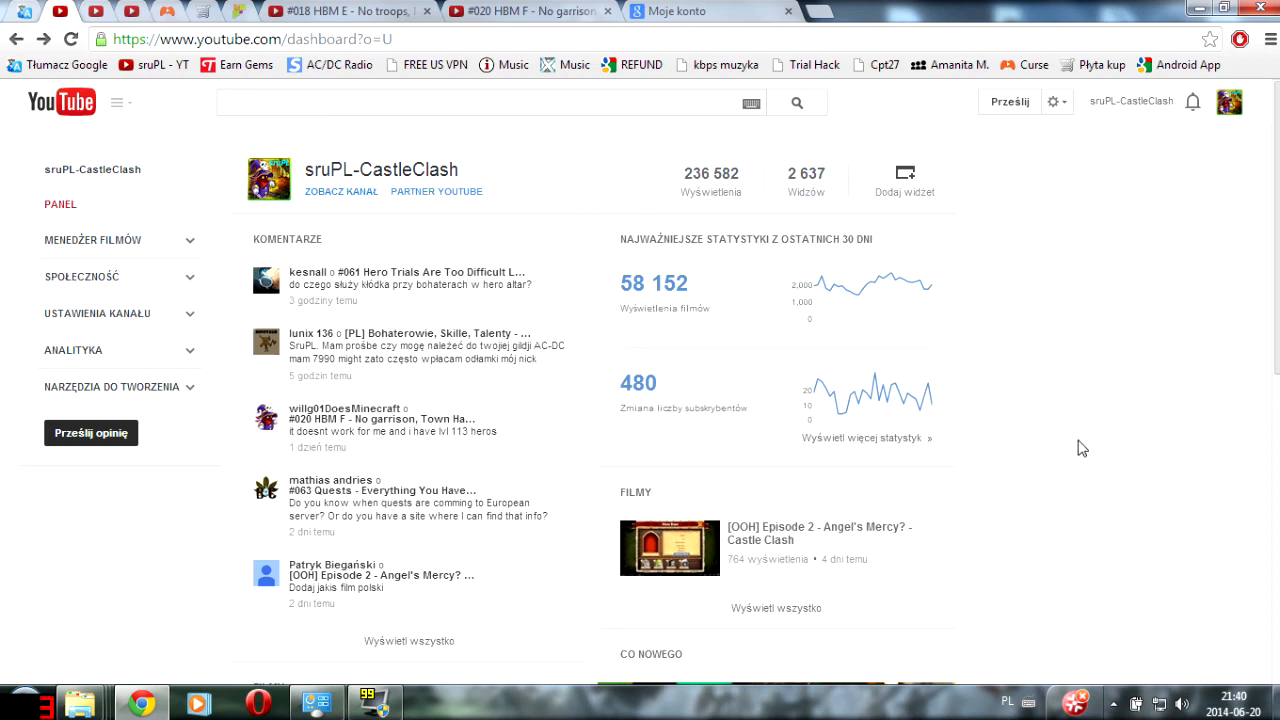